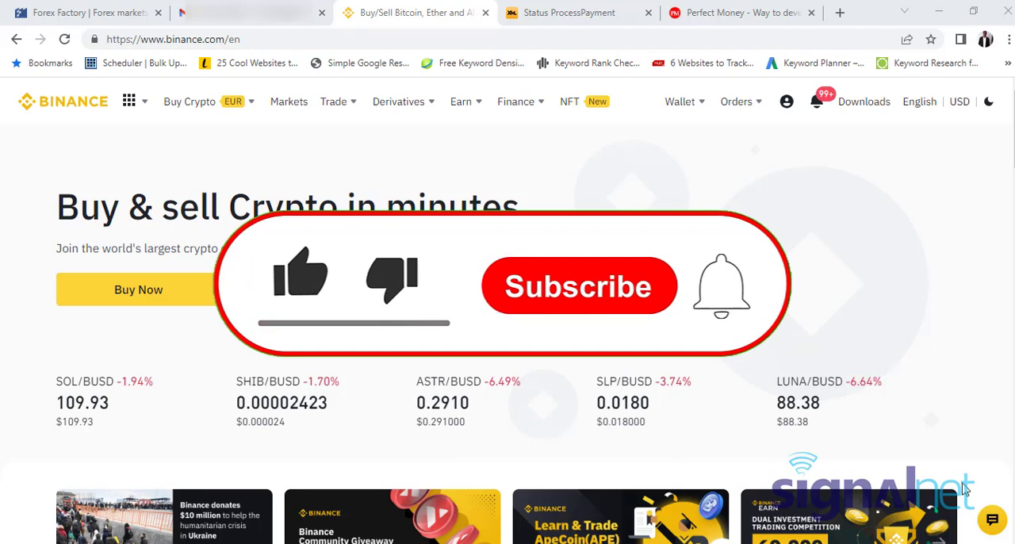
# Step: Go to P2P Trading from Buy Crypto and dismiss the verification failed notice
pyautogui.click(301, 273)
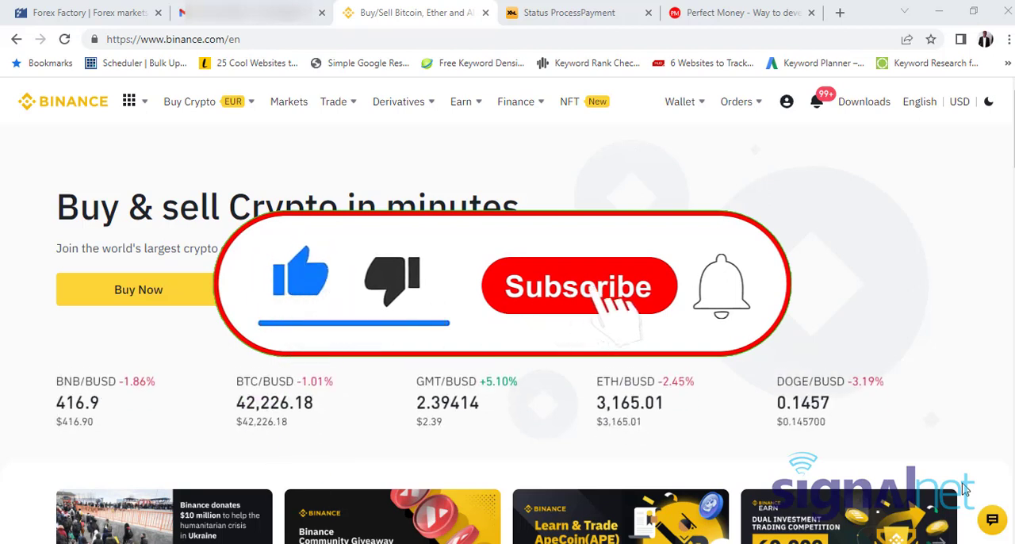
pyautogui.click(579, 286)
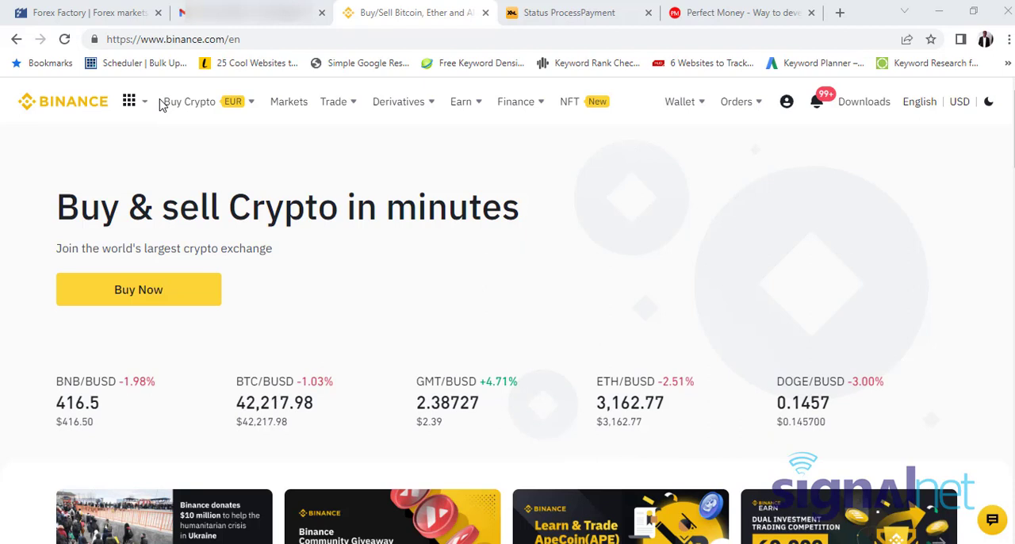
pyautogui.click(189, 102)
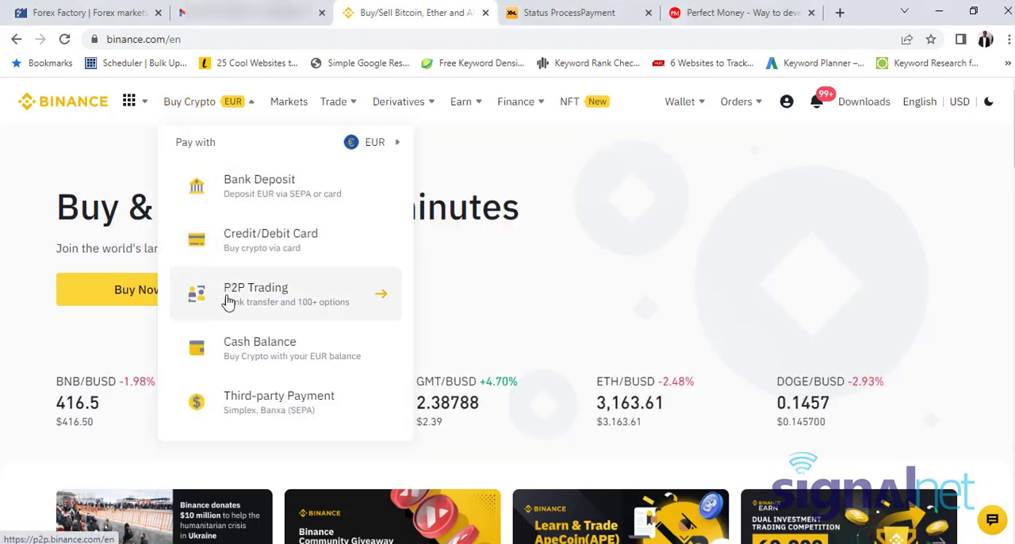
pyautogui.click(256, 294)
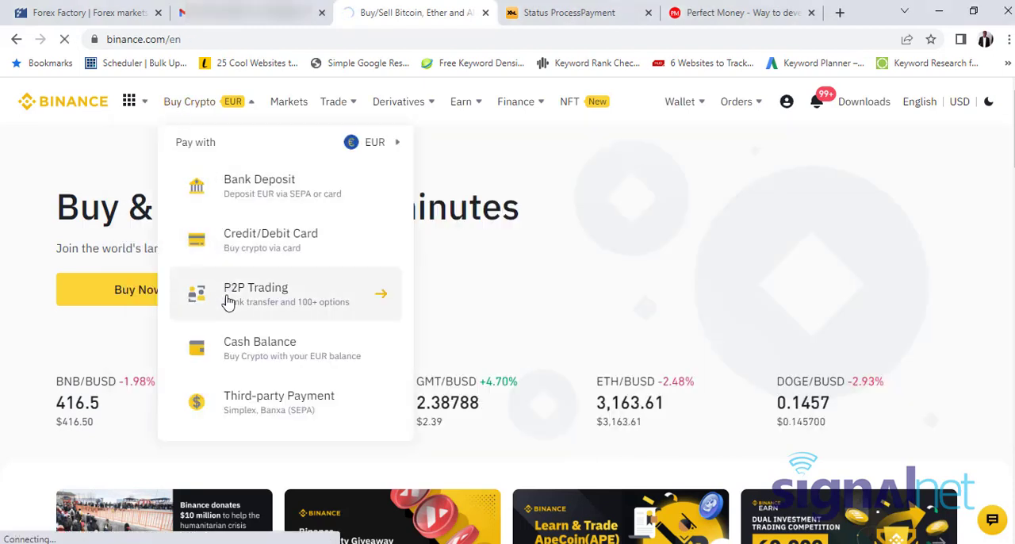
pyautogui.click(256, 295)
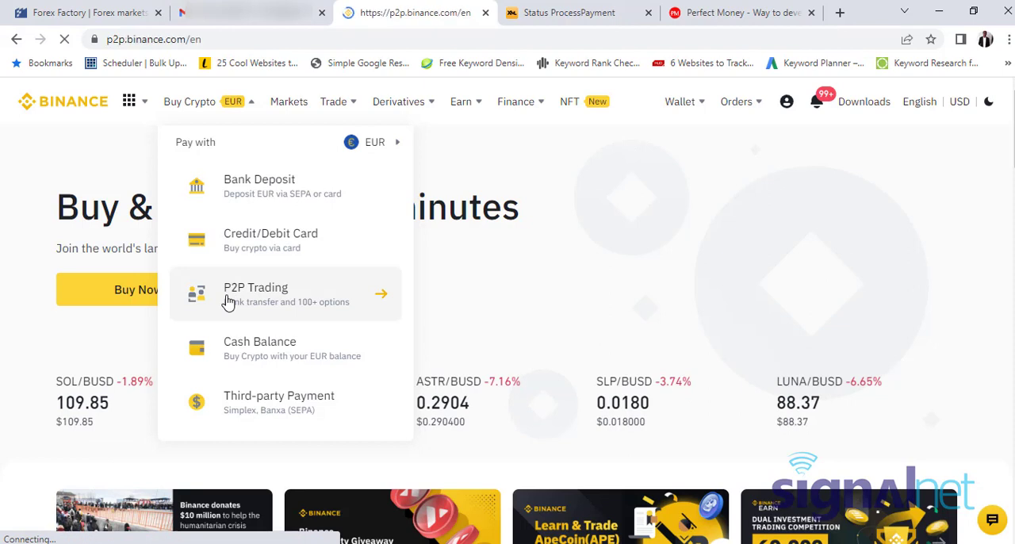
pyautogui.click(255, 287)
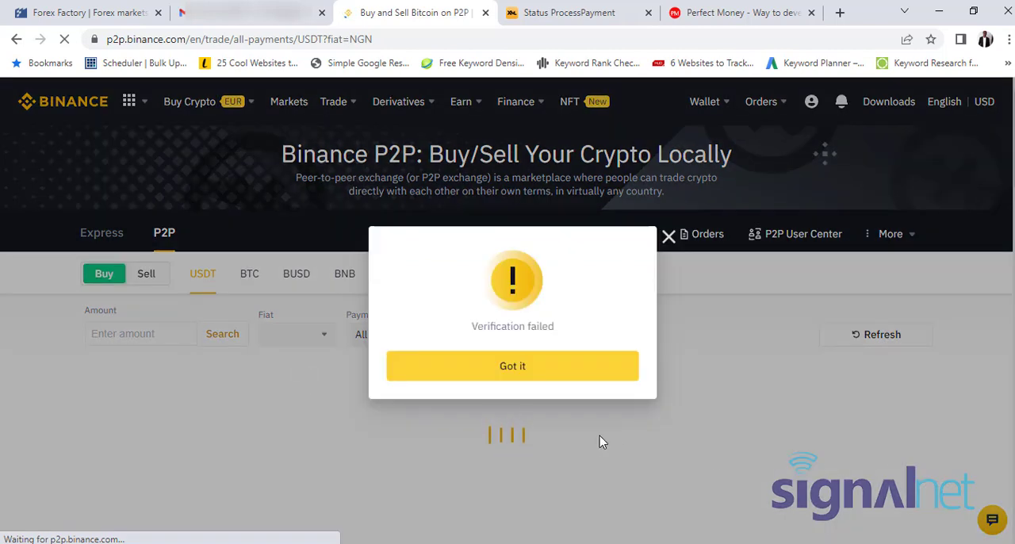
pyautogui.click(513, 365)
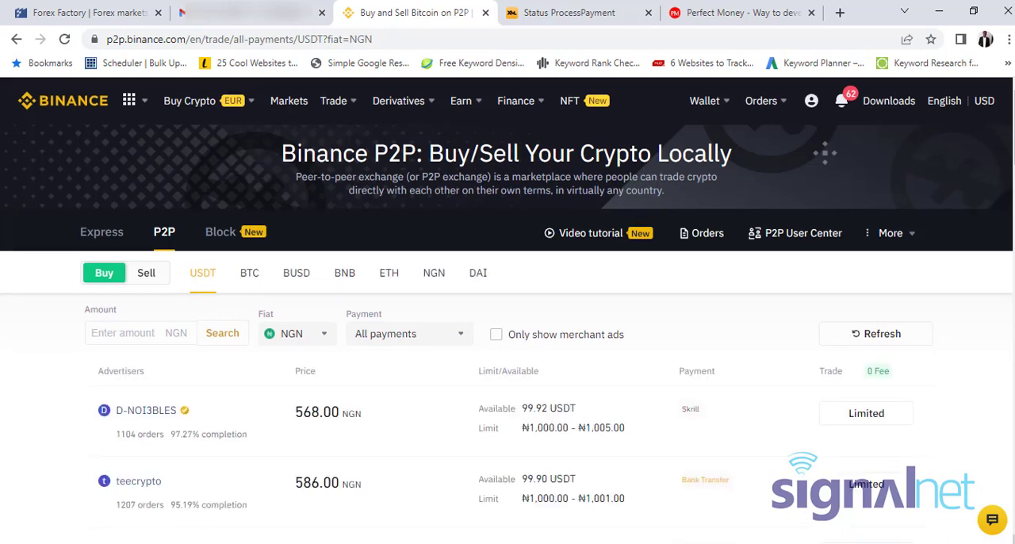
pyautogui.scroll(-3)
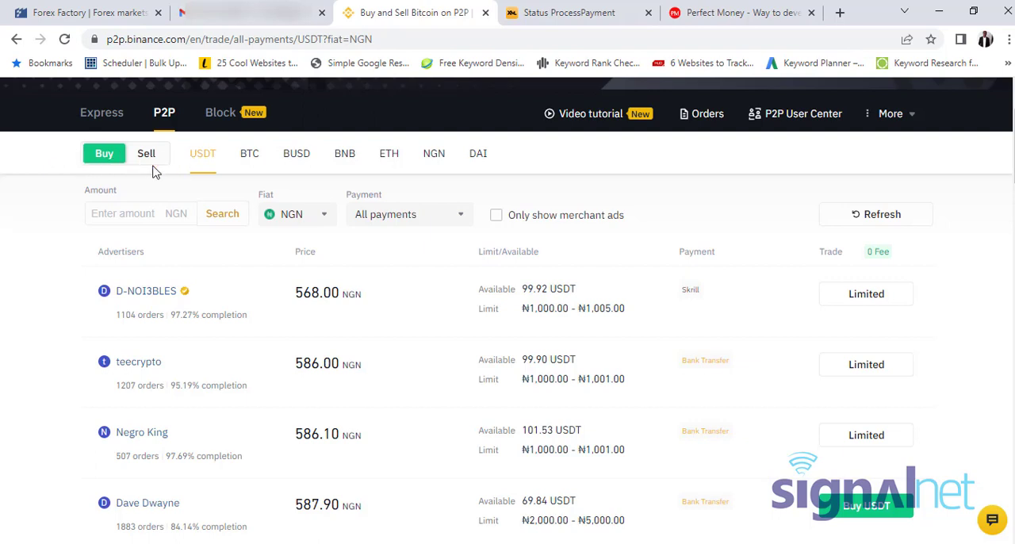
pyautogui.moveTo(267, 162)
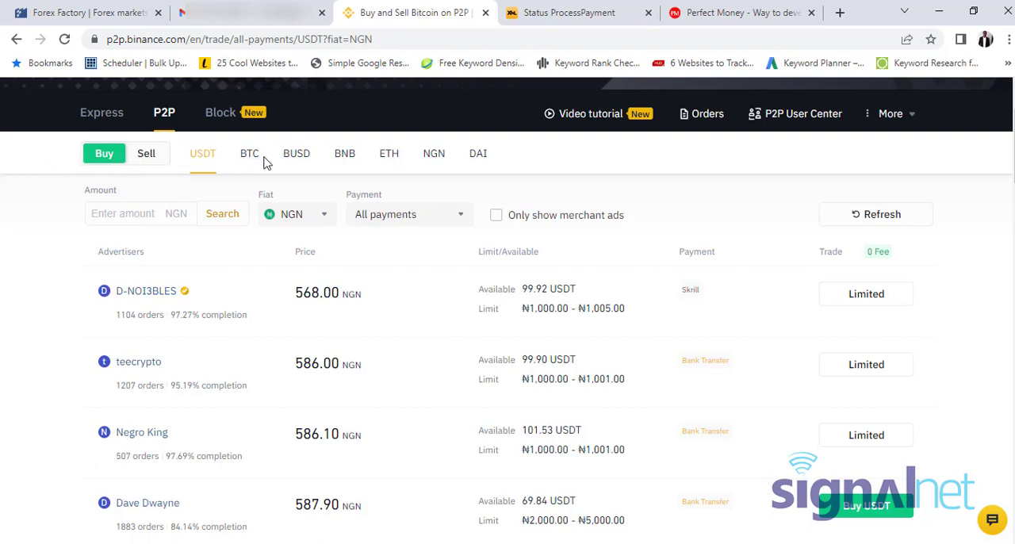
pyautogui.moveTo(278, 162)
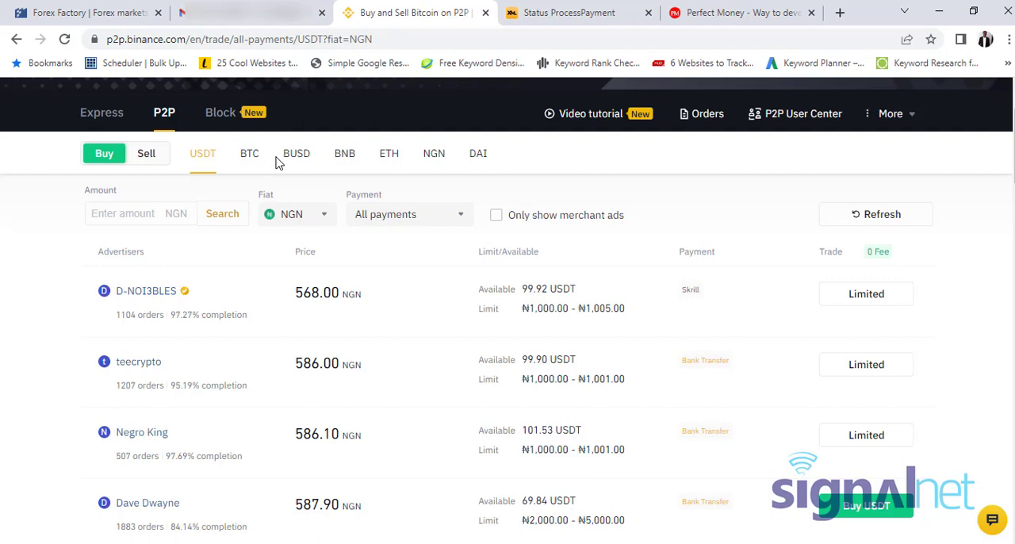
pyautogui.moveTo(296, 152)
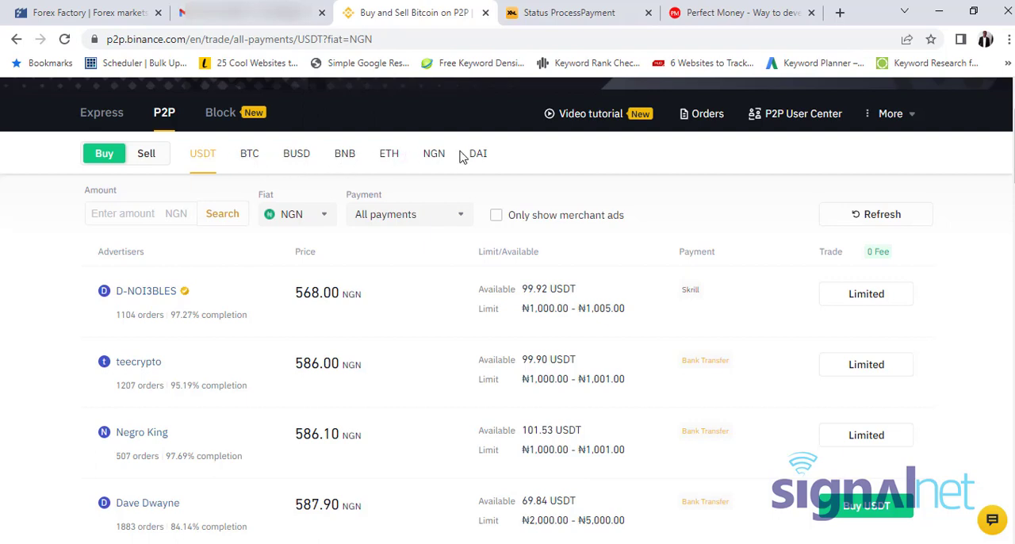
pyautogui.moveTo(498, 165)
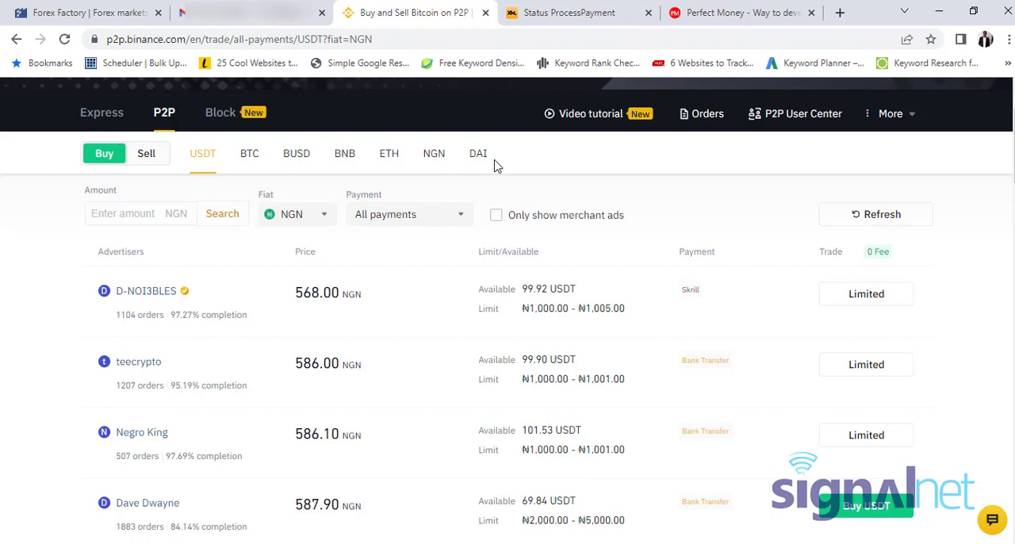
pyautogui.moveTo(262, 200)
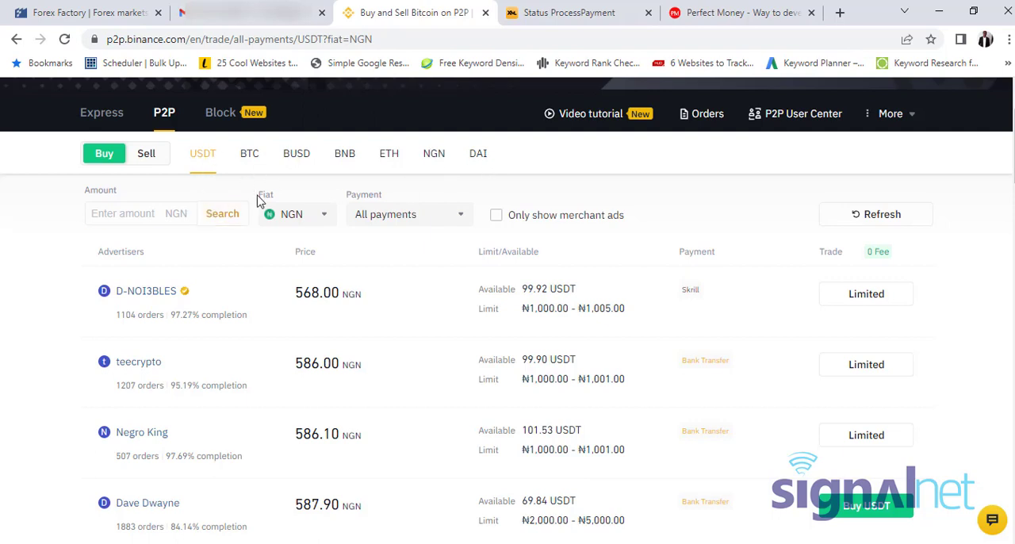
pyautogui.moveTo(462, 222)
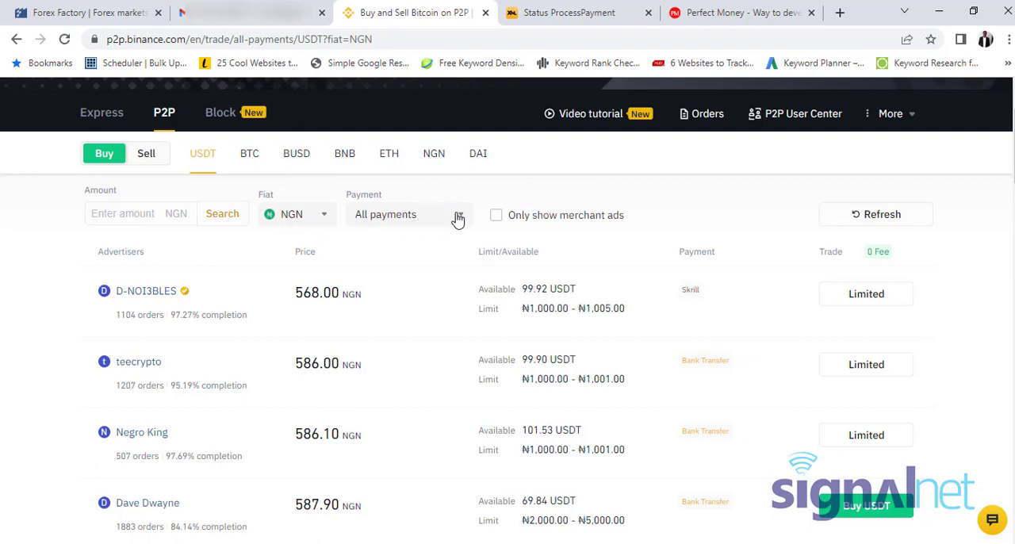
# Step: Filter the payment method to Perfect Money by searching 'perfect'
pyautogui.click(410, 214)
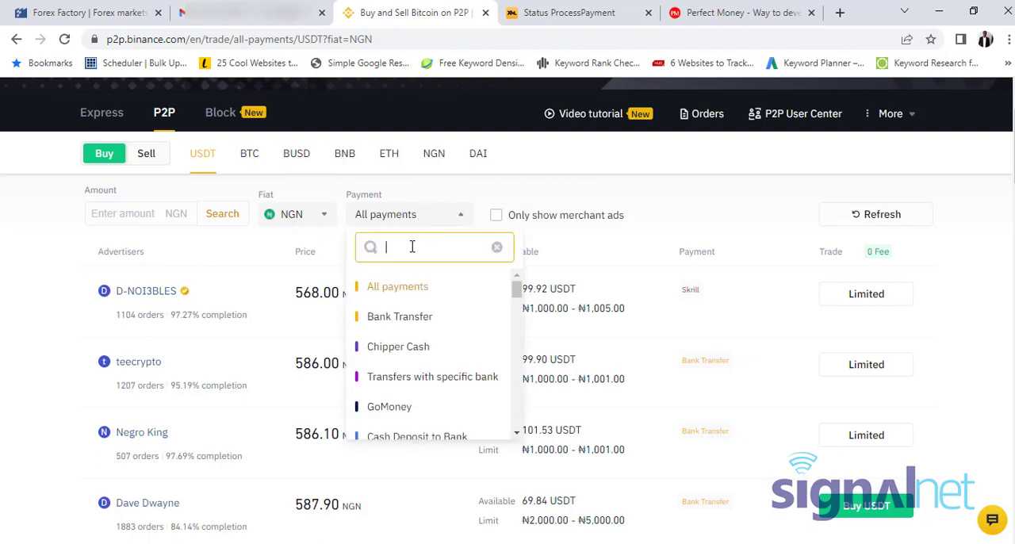
pyautogui.write('perfect')
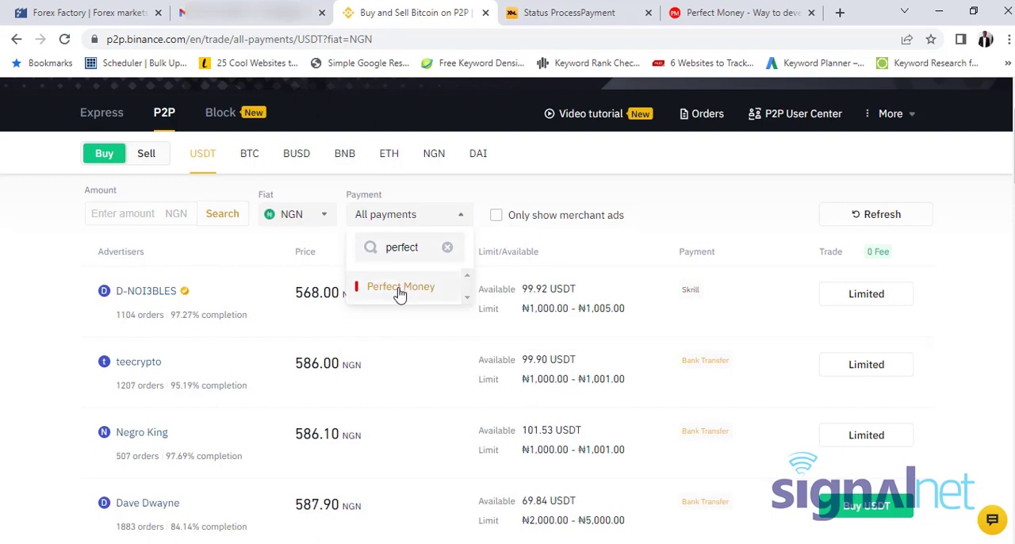
pyautogui.click(399, 285)
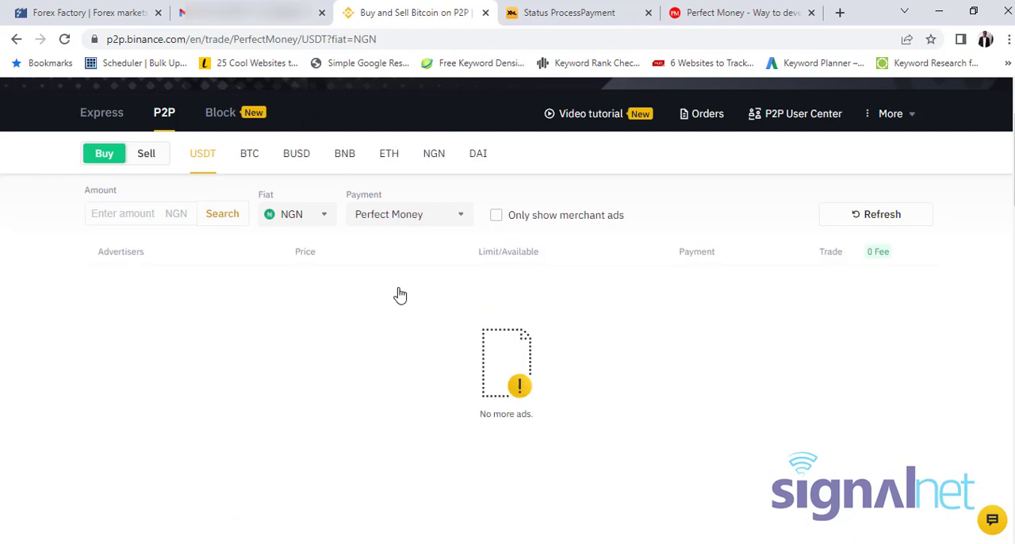
pyautogui.moveTo(276, 207)
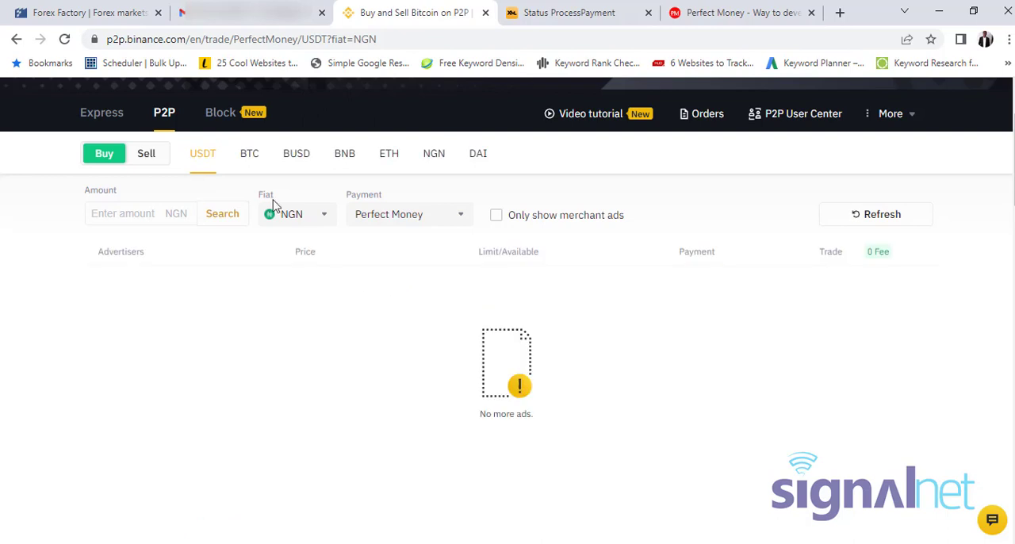
pyautogui.moveTo(316, 222)
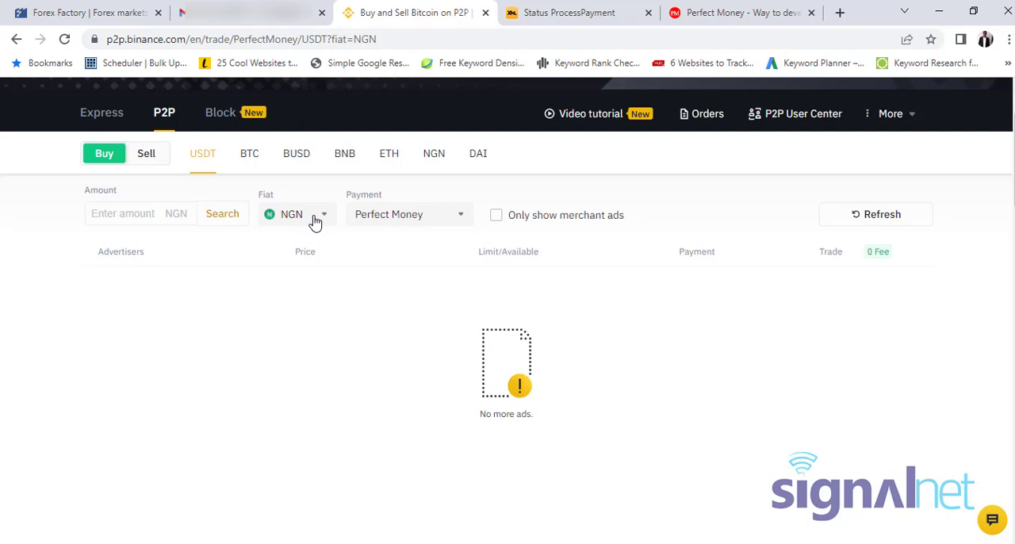
# Step: Change the fiat currency from NGN to USD by searching 'usd'
pyautogui.click(292, 214)
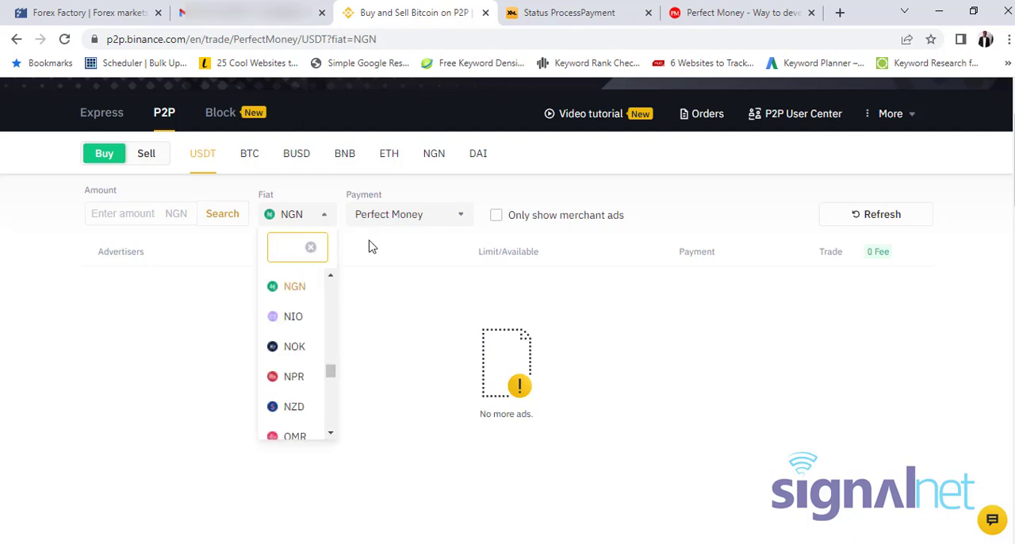
pyautogui.click(380, 238)
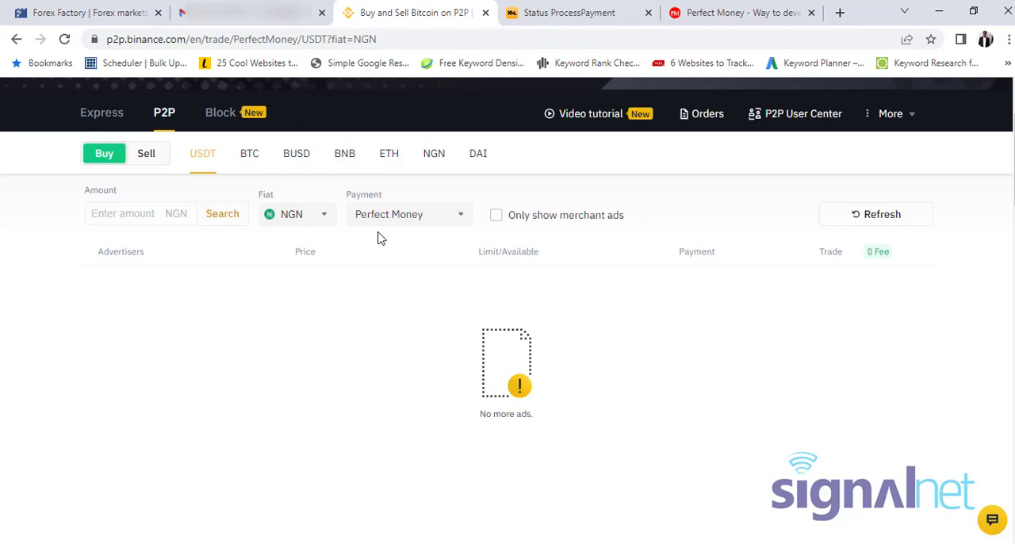
pyautogui.moveTo(381, 230)
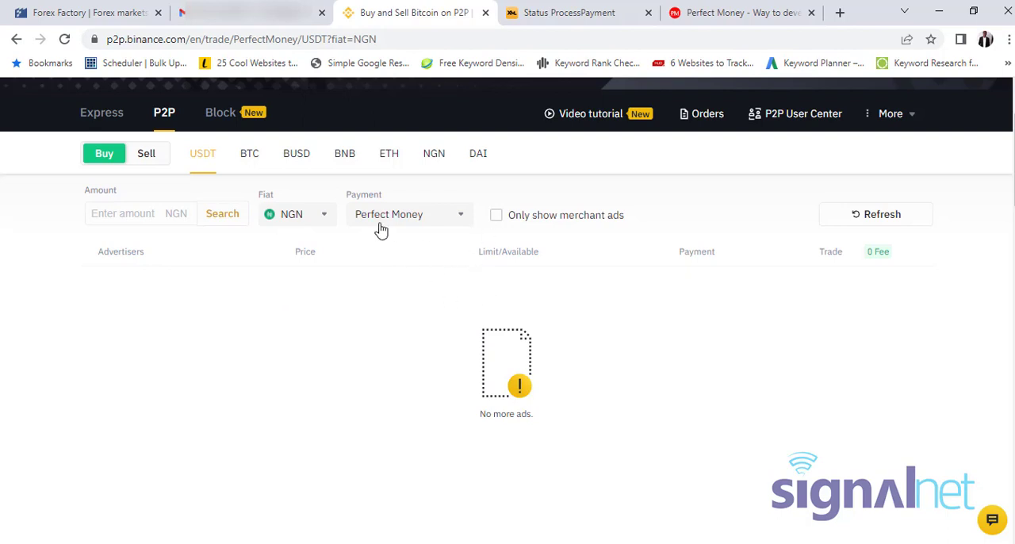
pyautogui.moveTo(451, 300)
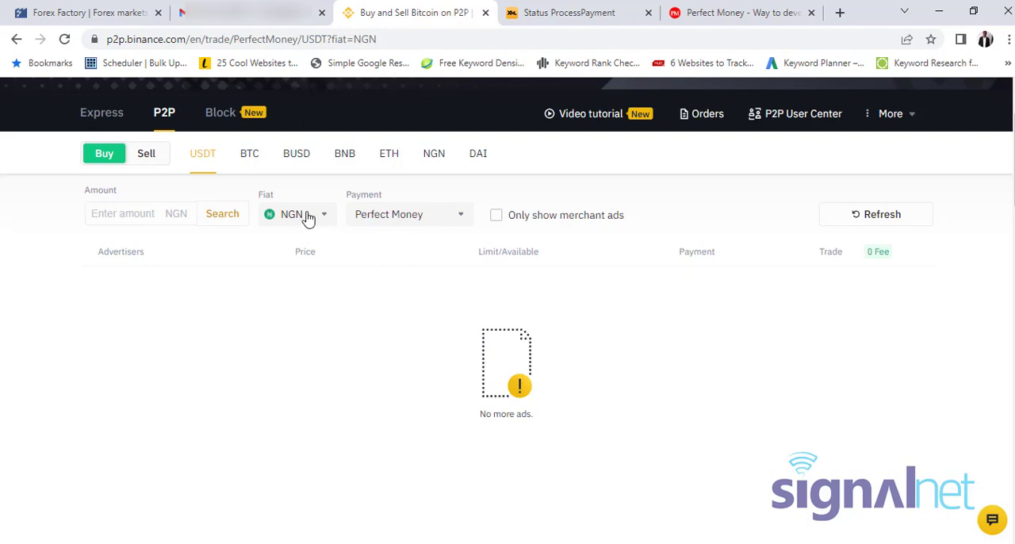
pyautogui.click(296, 214)
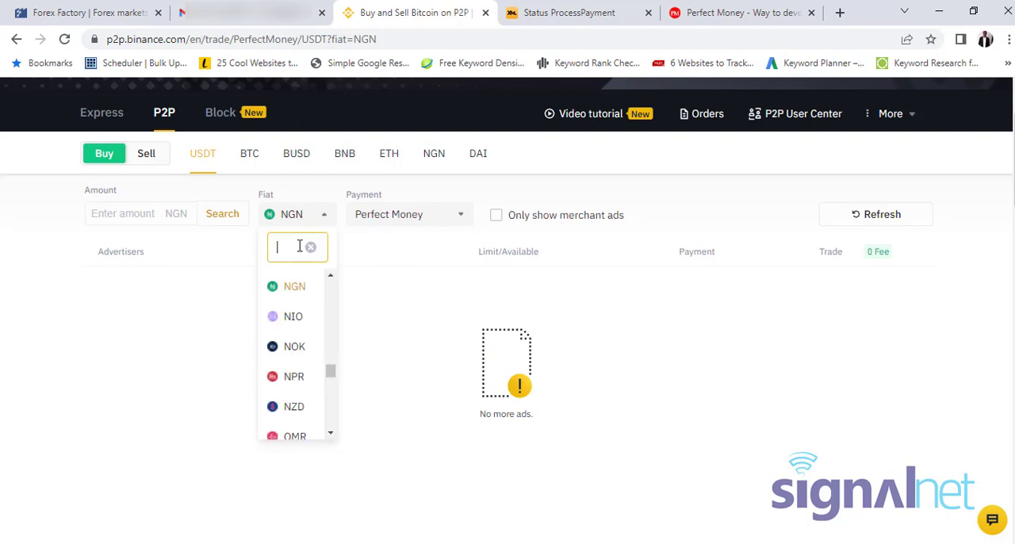
pyautogui.write('usd')
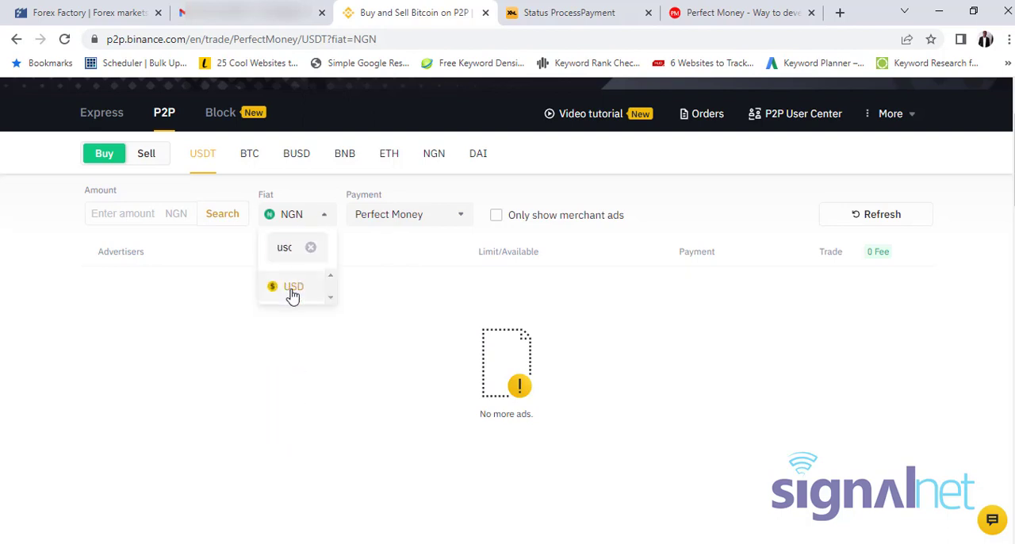
pyautogui.click(293, 285)
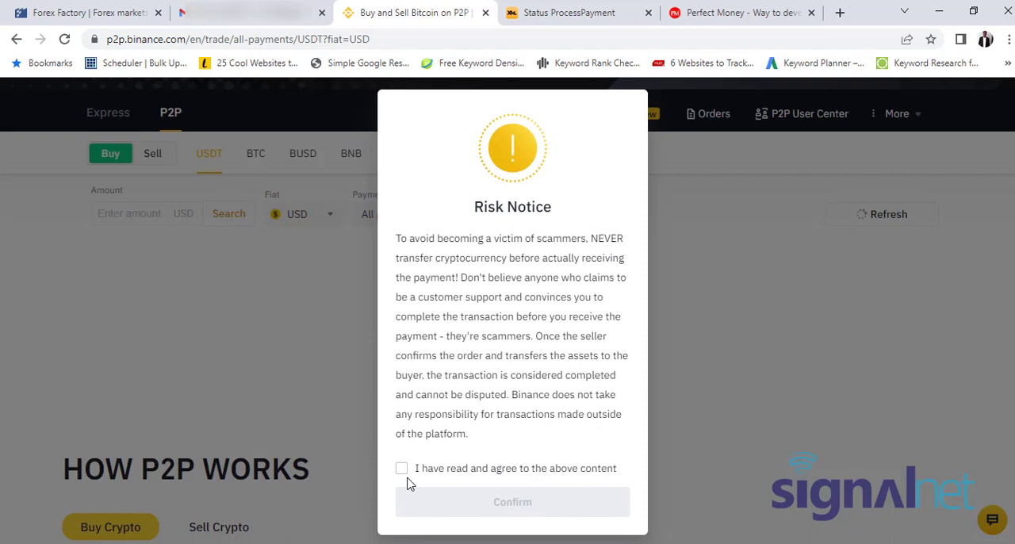
# Step: Agree to the risk notice terms and confirm it
pyautogui.click(403, 468)
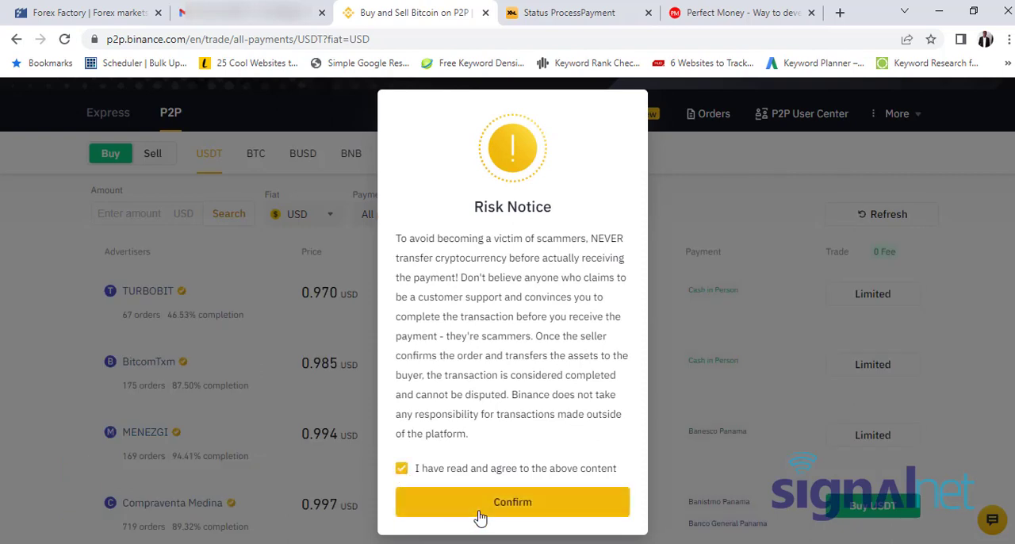
pyautogui.click(513, 502)
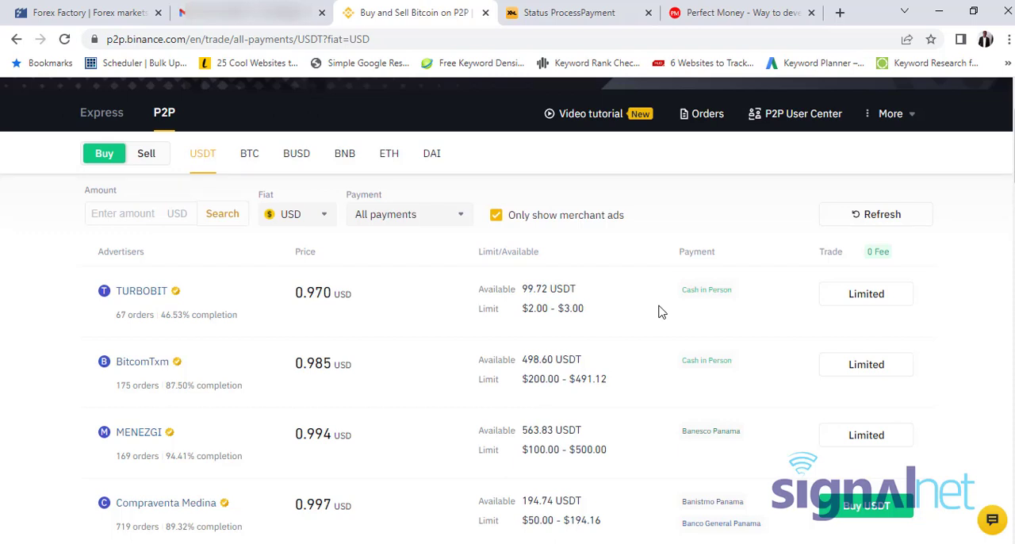
pyautogui.moveTo(436, 225)
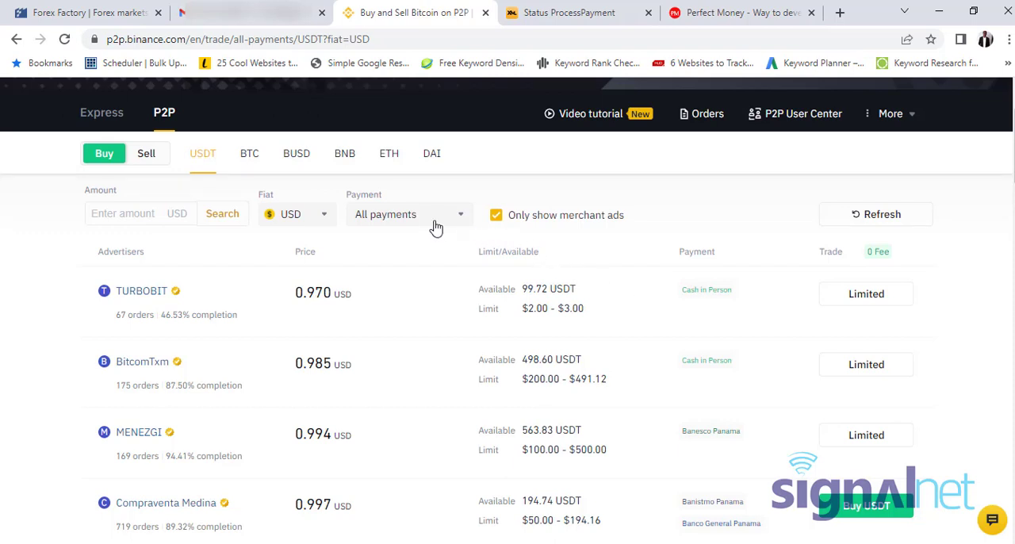
# Step: Set payment to Perfect Money, enter a 100 USD amount and search offers
pyautogui.click(410, 214)
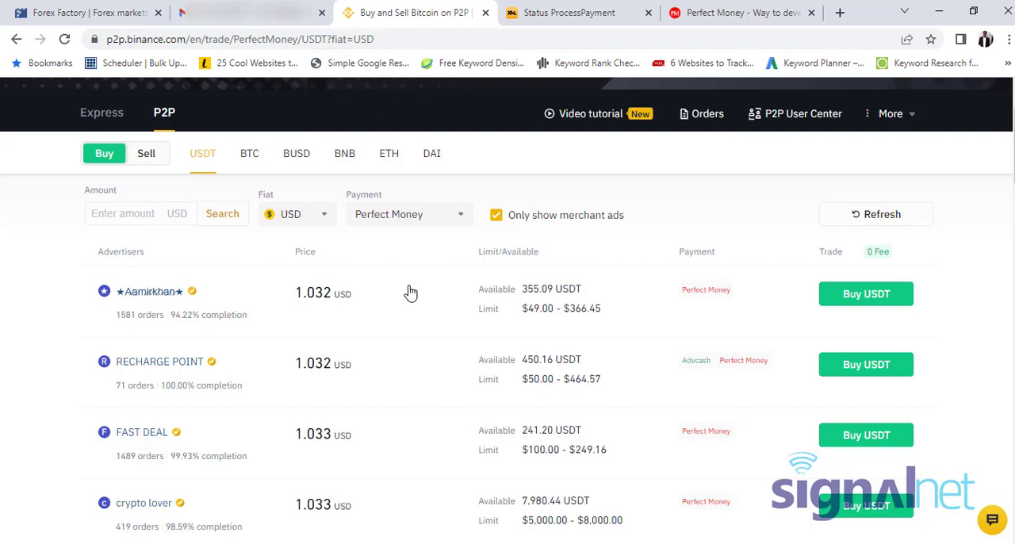
pyautogui.moveTo(698, 293)
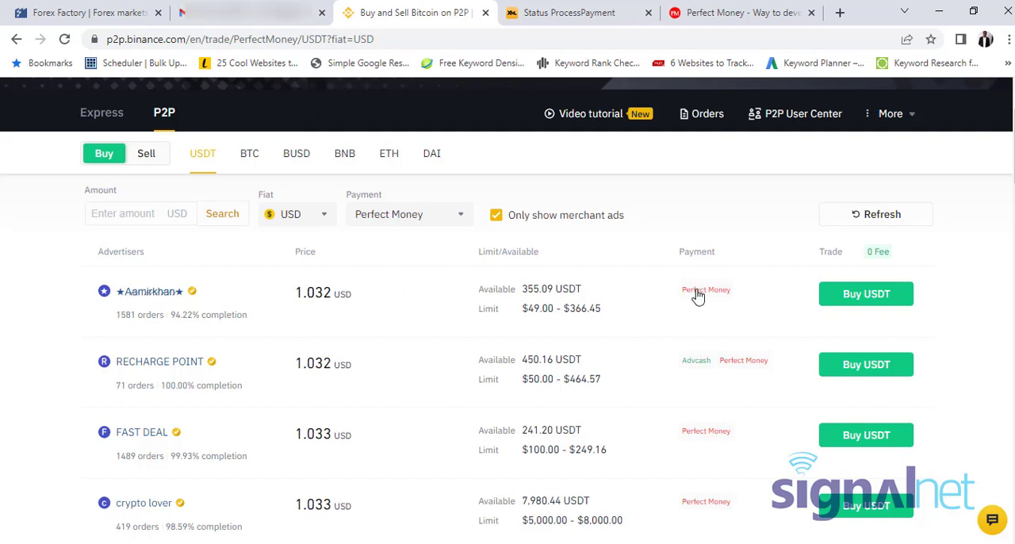
pyautogui.moveTo(706, 431)
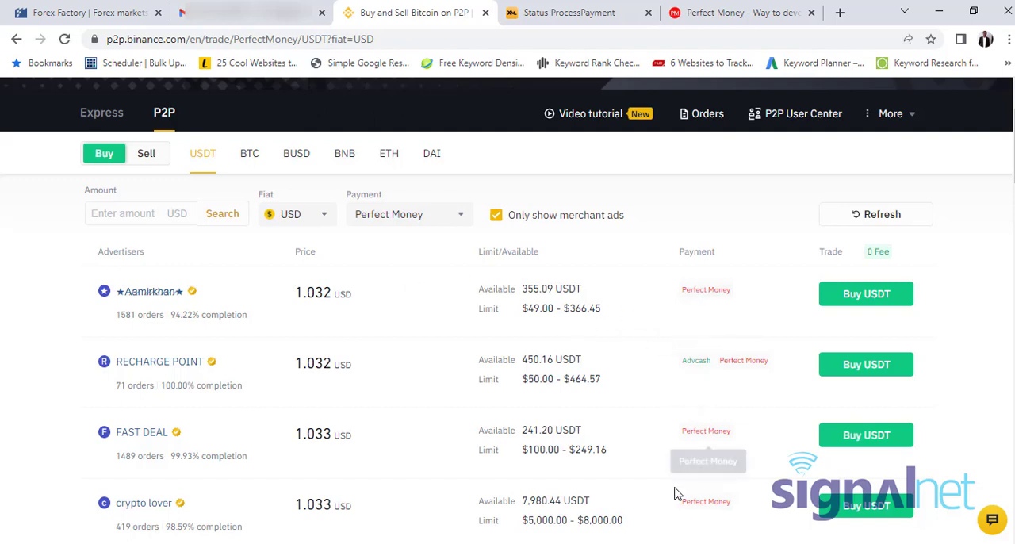
pyautogui.moveTo(292, 310)
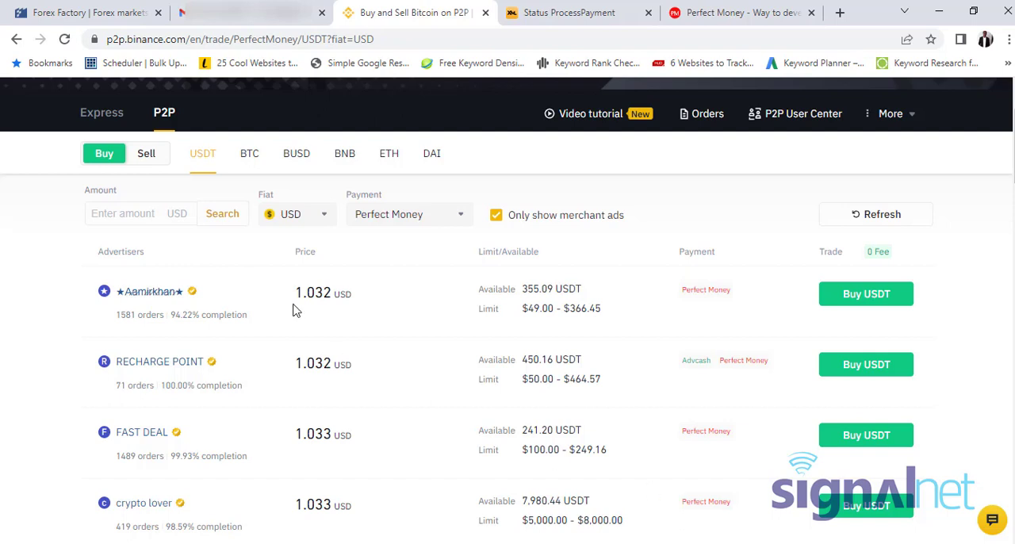
pyautogui.moveTo(200, 260)
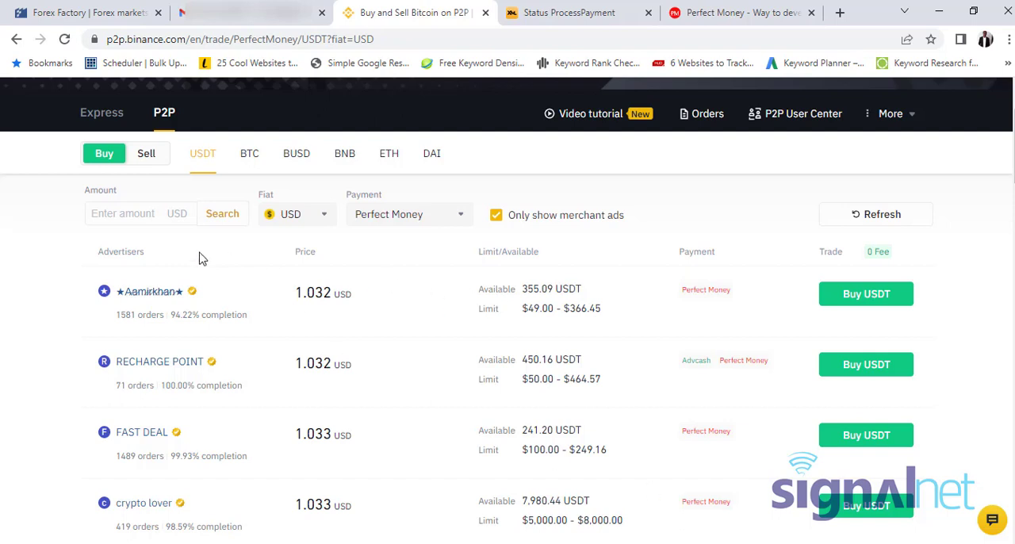
pyautogui.click(141, 213)
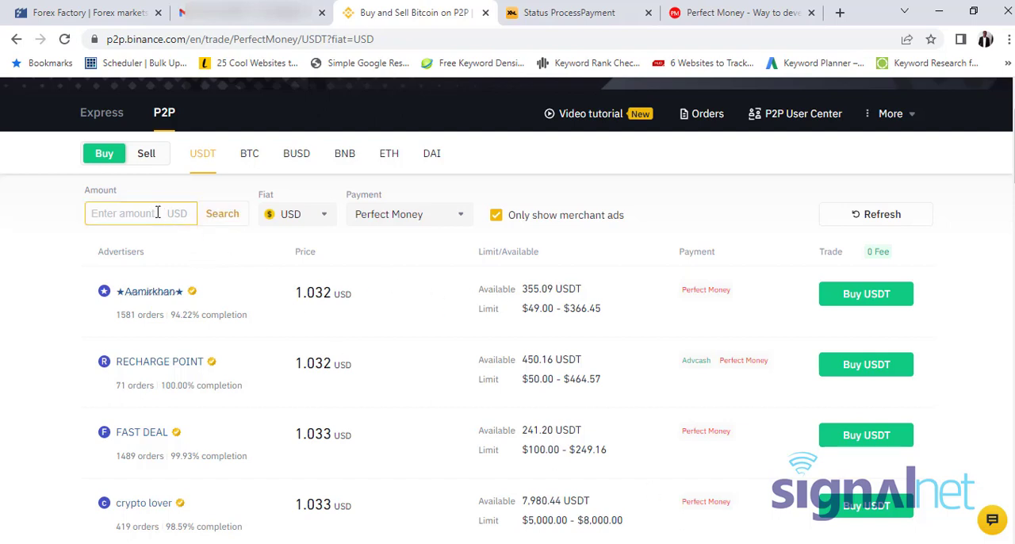
pyautogui.click(140, 213)
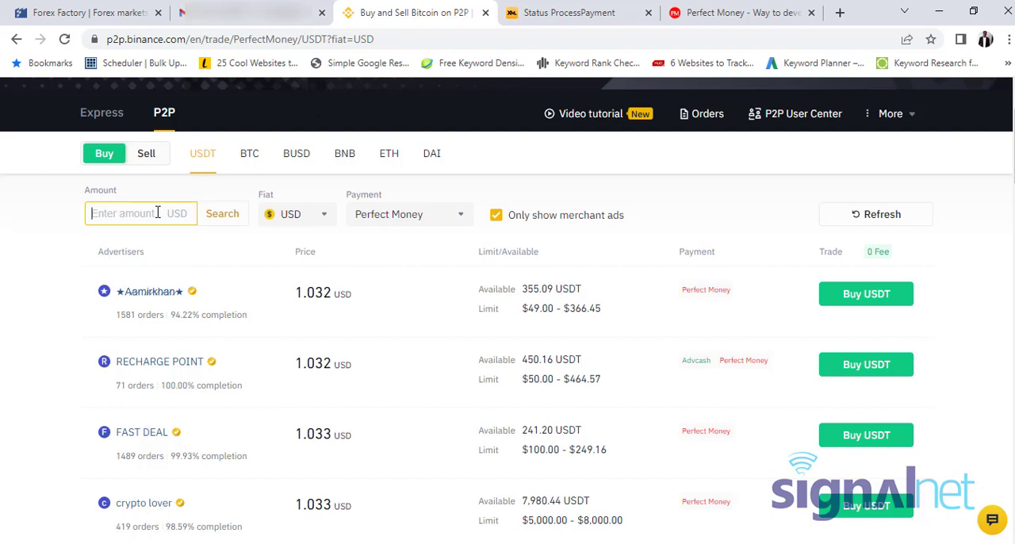
pyautogui.write('100')
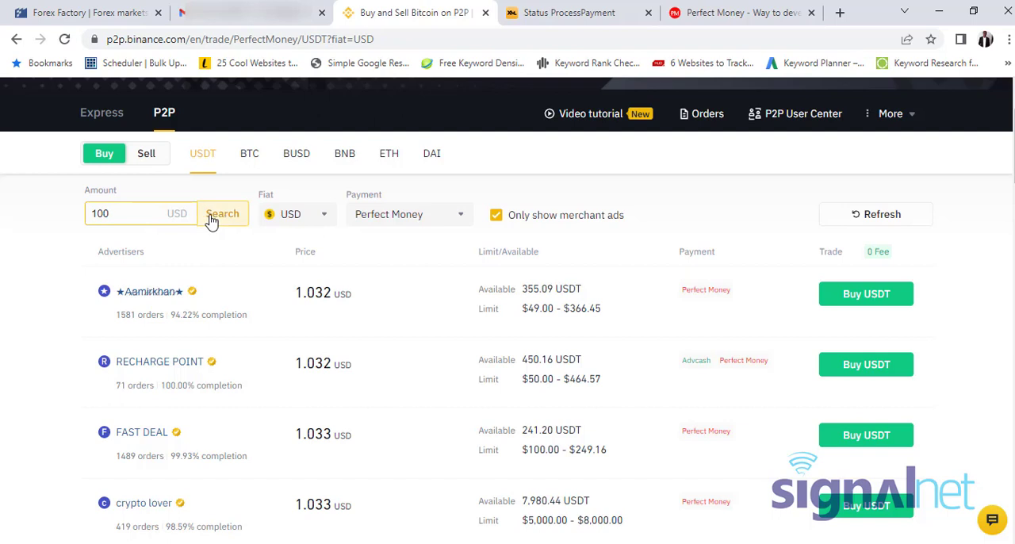
pyautogui.click(222, 214)
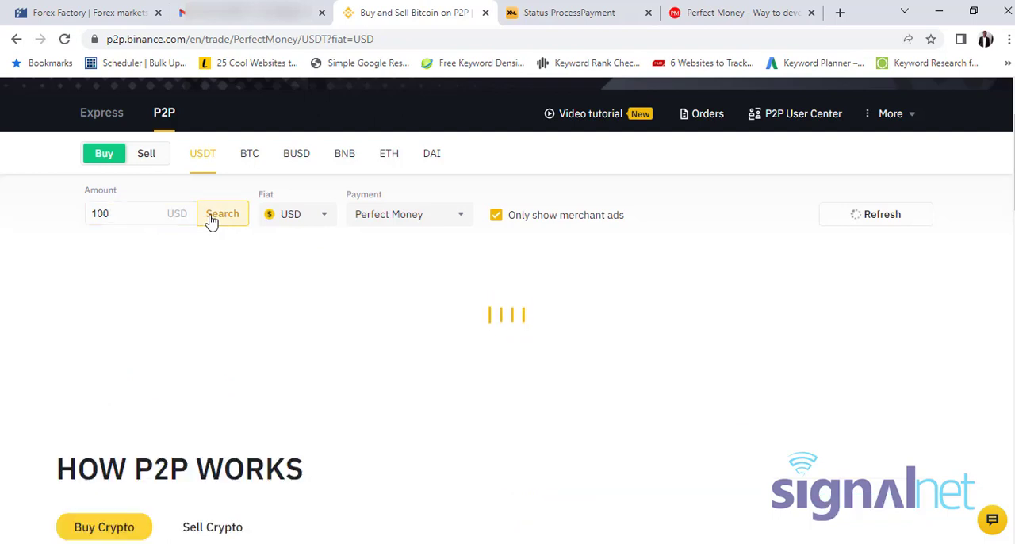
pyautogui.click(222, 214)
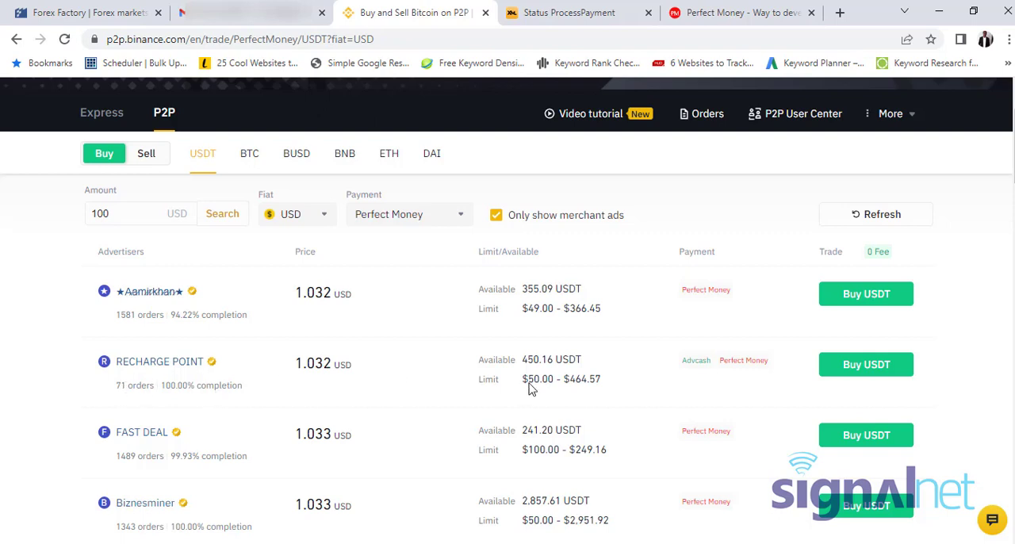
pyautogui.moveTo(866, 365)
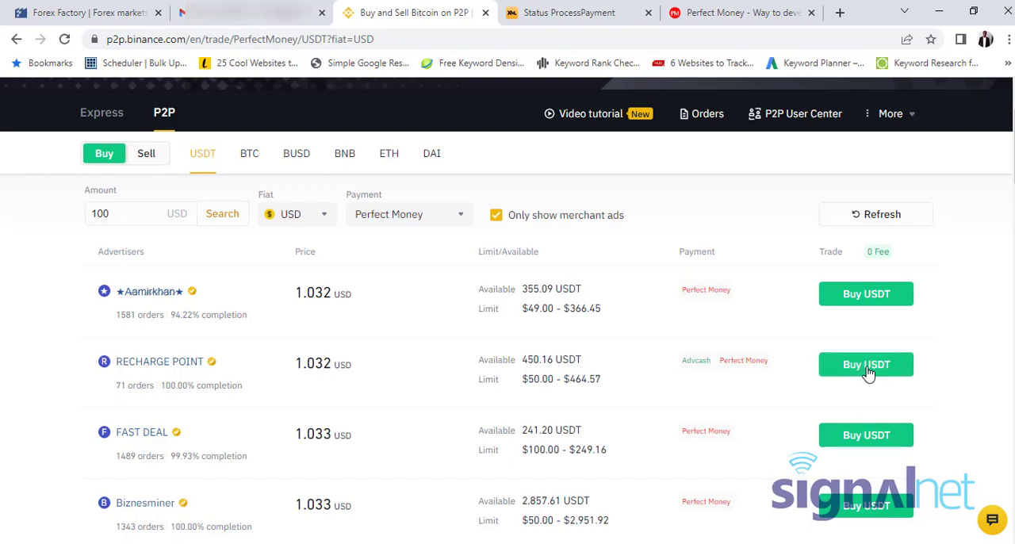
# Step: Start buying from RECHARGE POINT's 1.032 USD ad and enter 80 USD to receive 77.51 USDT
pyautogui.click(866, 365)
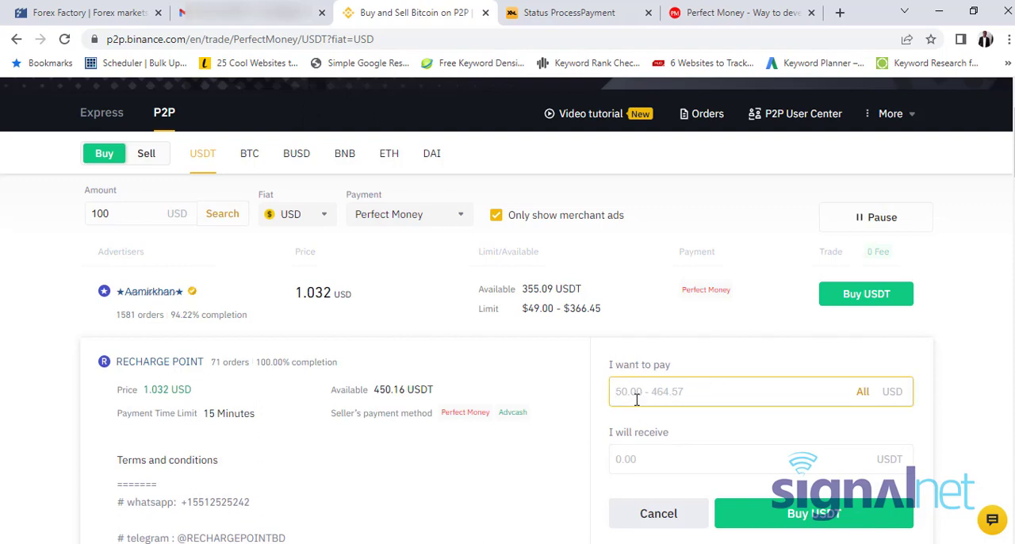
pyautogui.write('8')
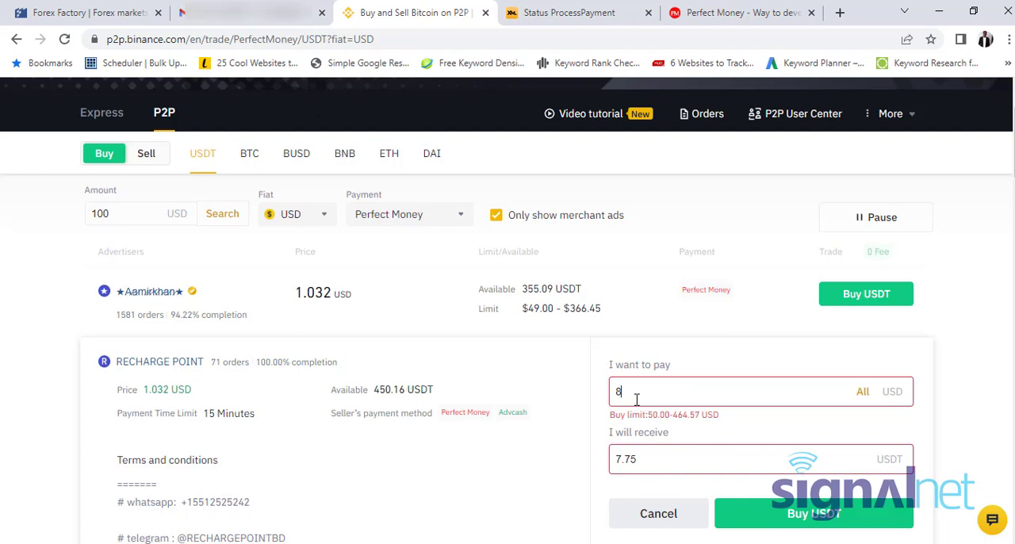
pyautogui.write('0')
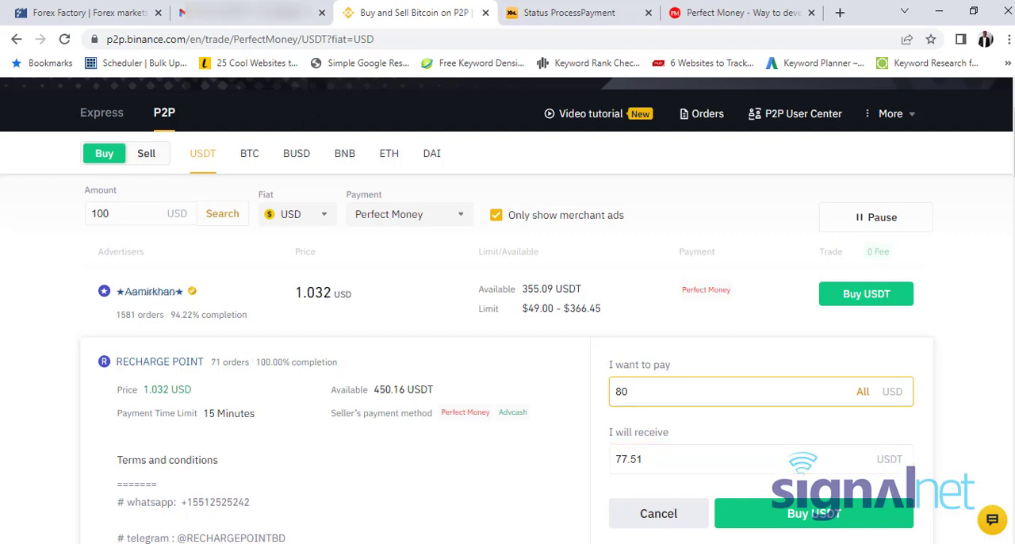
pyautogui.scroll(-3)
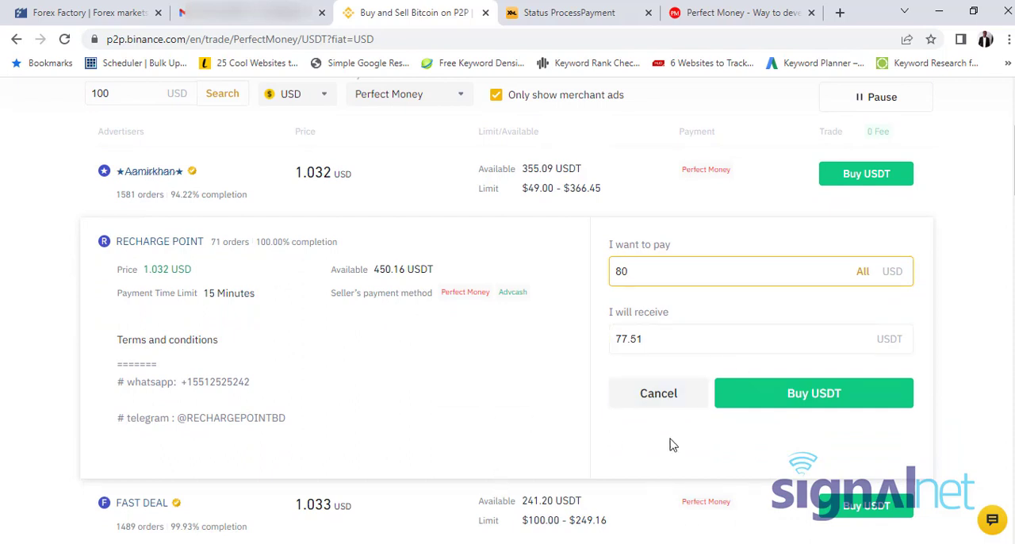
pyautogui.moveTo(508, 308)
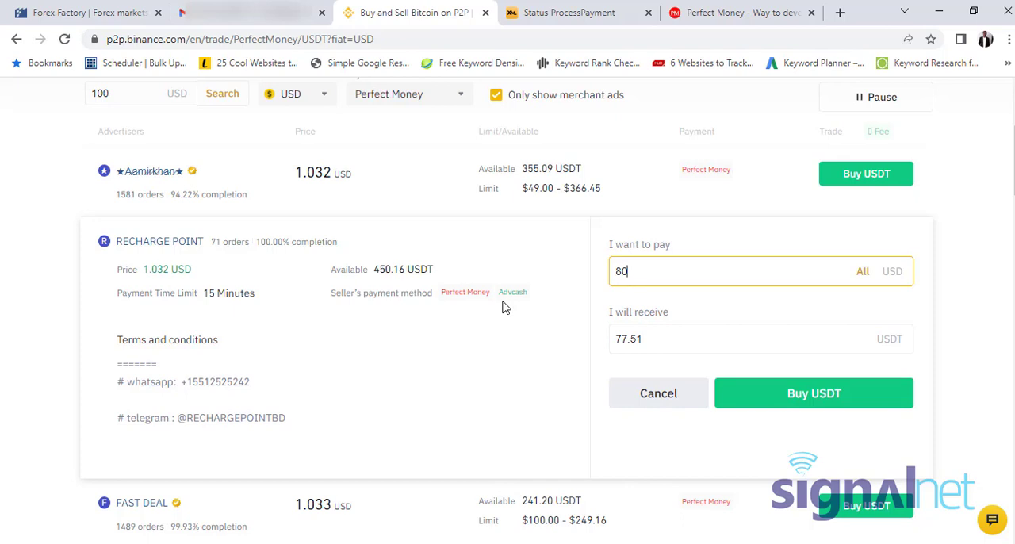
pyautogui.moveTo(814, 394)
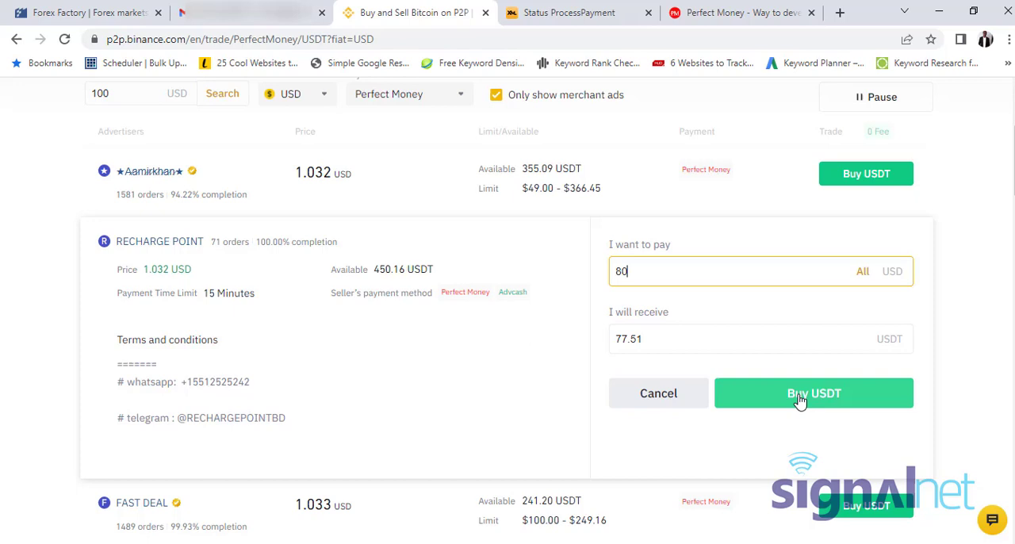
# Step: Place the 77.51 USDT order, review the seller's PM account, then switch to Perfect Money
pyautogui.click(814, 393)
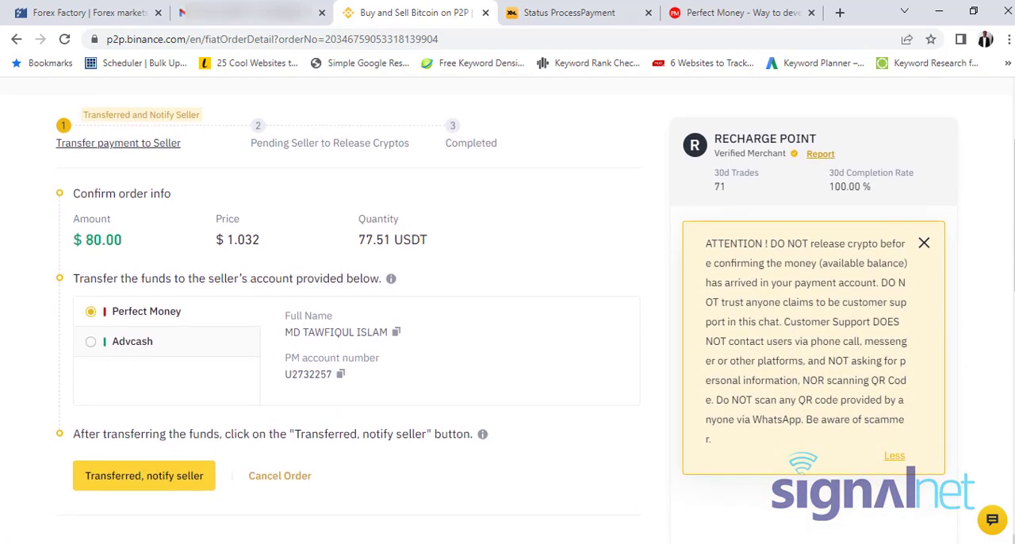
pyautogui.scroll(-3)
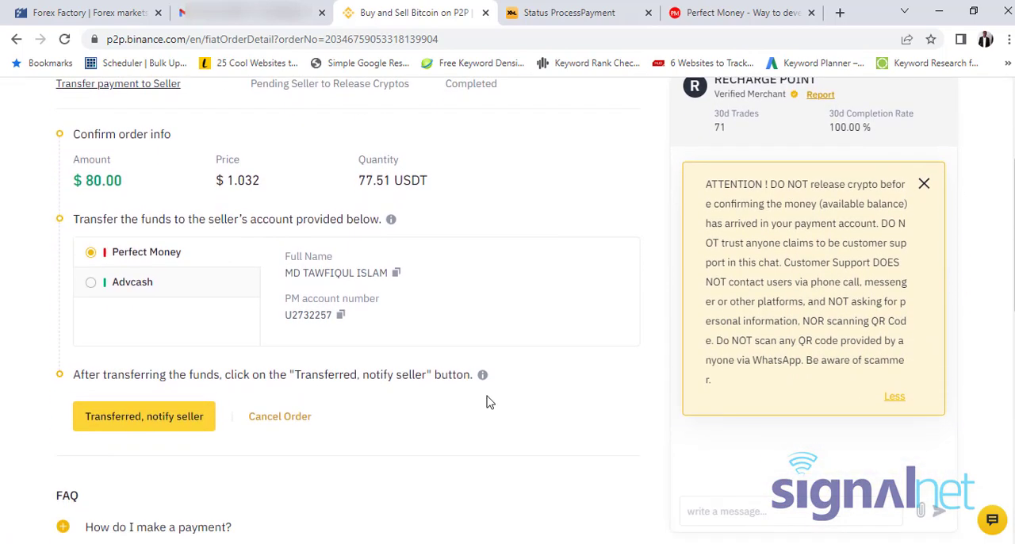
pyautogui.moveTo(255, 310)
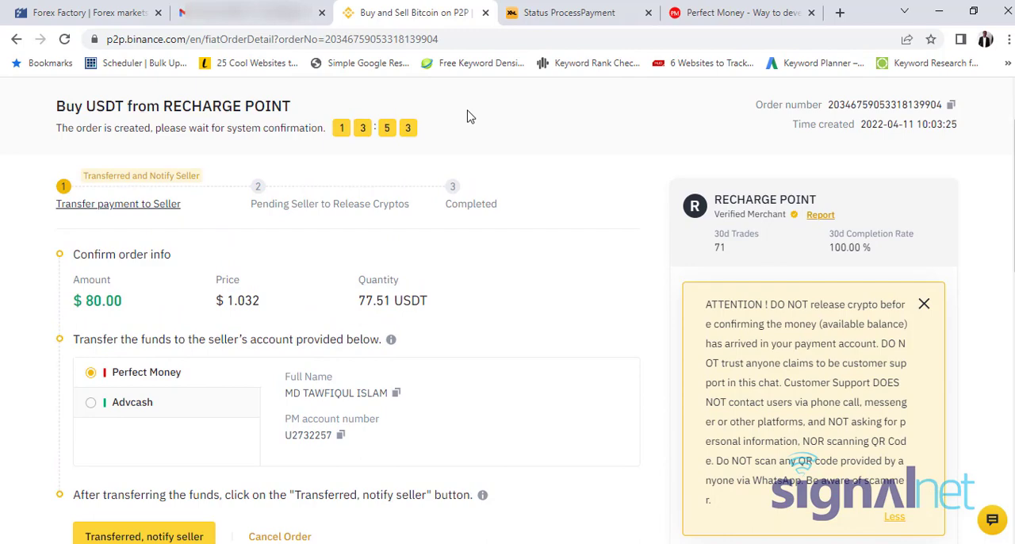
pyautogui.moveTo(285, 465)
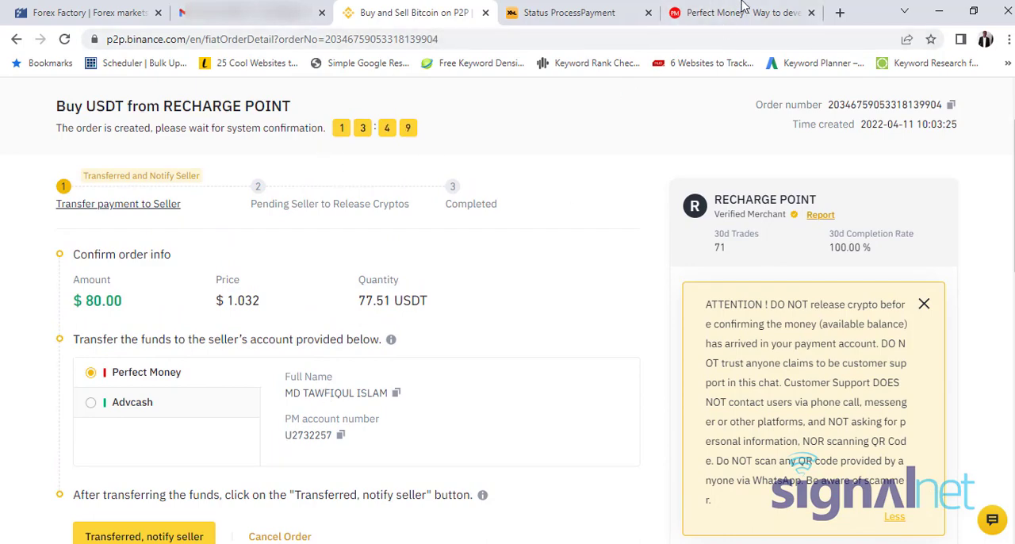
pyautogui.click(730, 13)
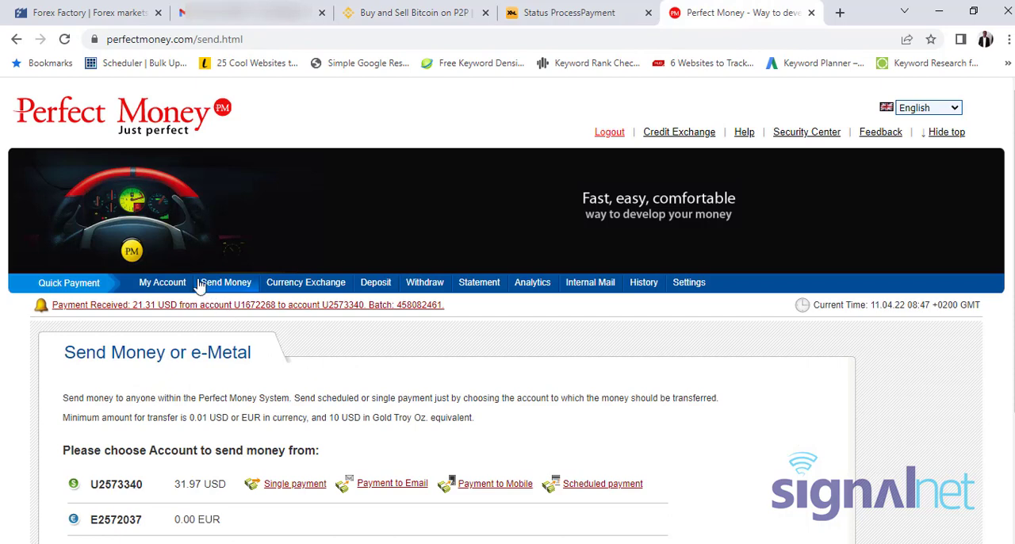
# Step: Start a single payment from the USD account in Send Money, checking the Binance order
pyautogui.click(225, 282)
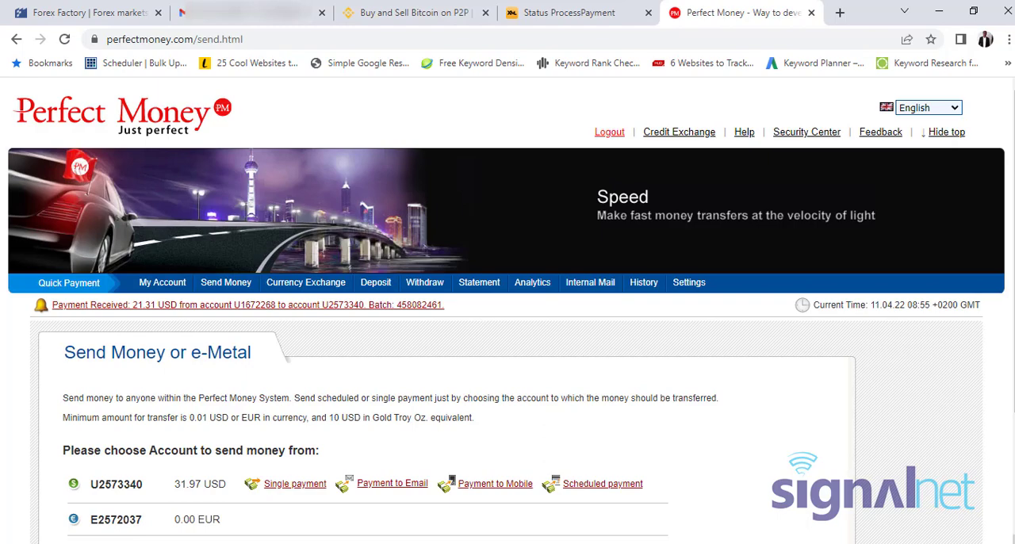
pyautogui.scroll(-3)
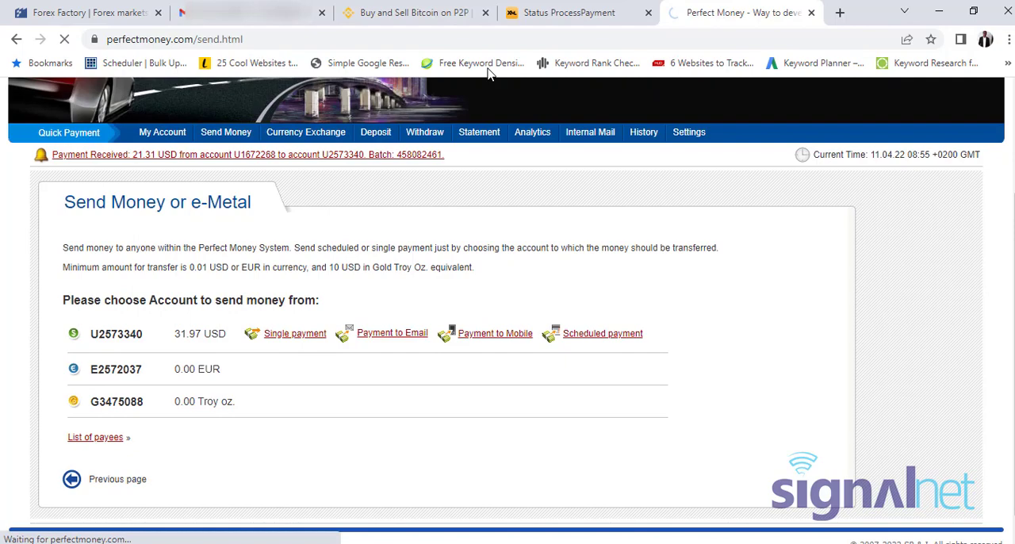
pyautogui.click(295, 333)
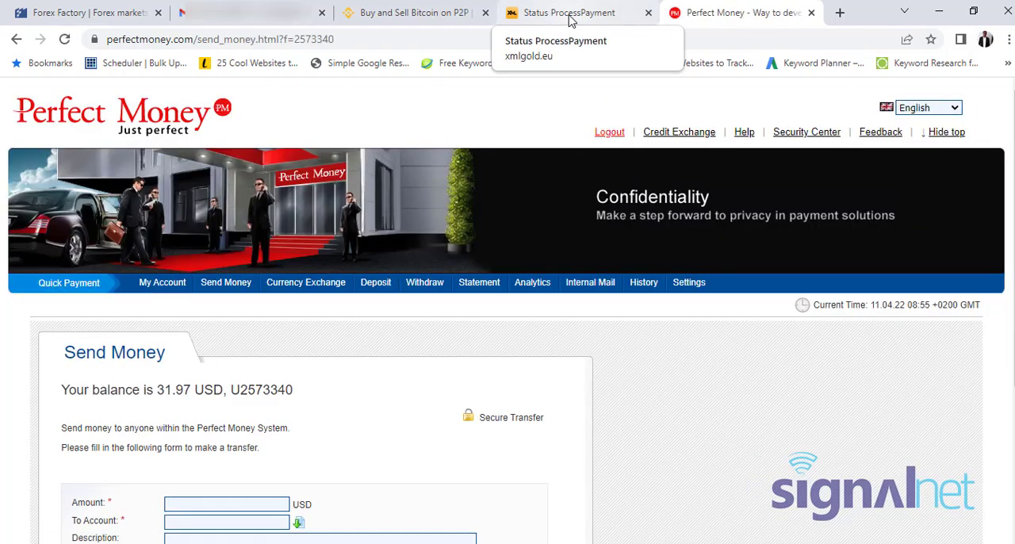
pyautogui.moveTo(946, 449)
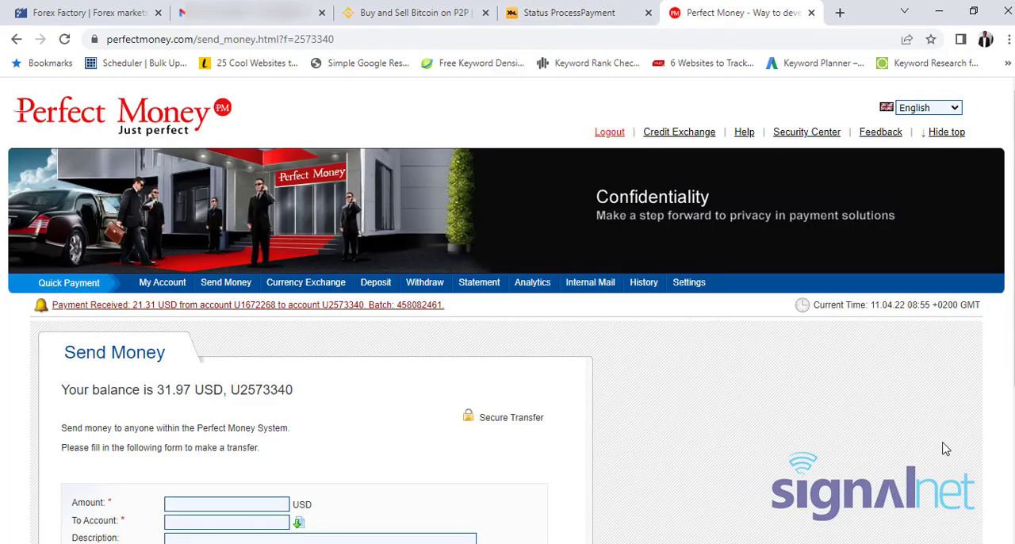
pyautogui.scroll(-3)
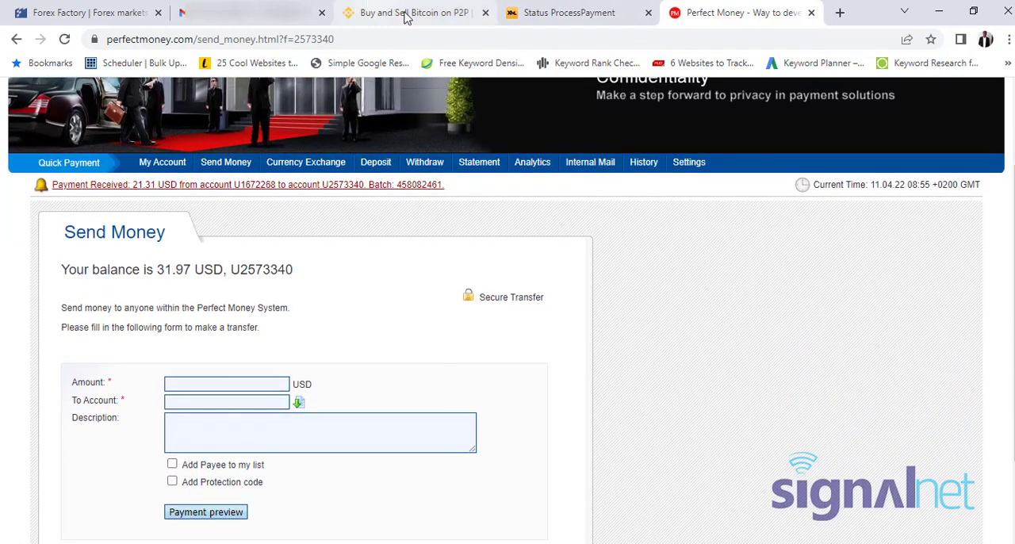
pyautogui.click(412, 13)
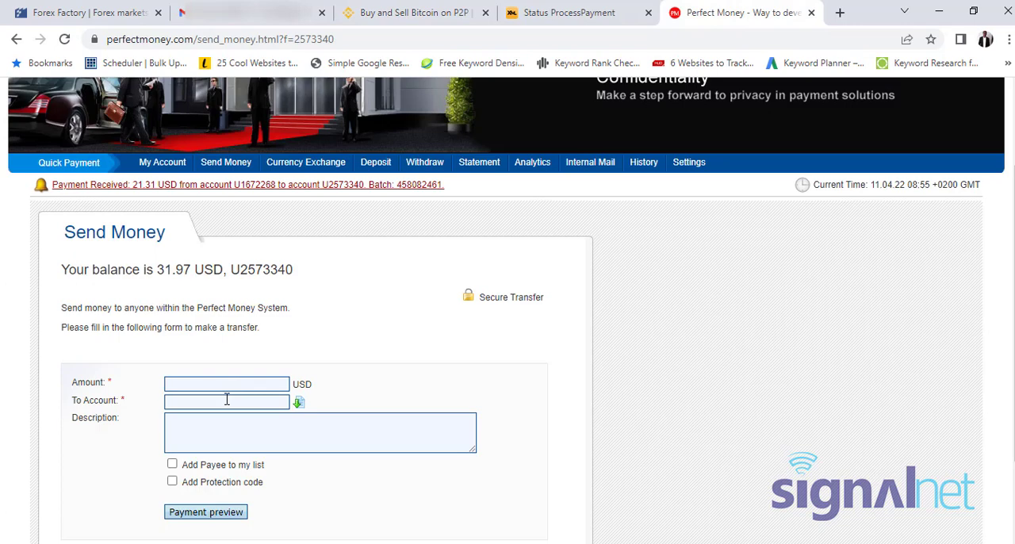
pyautogui.click(225, 401)
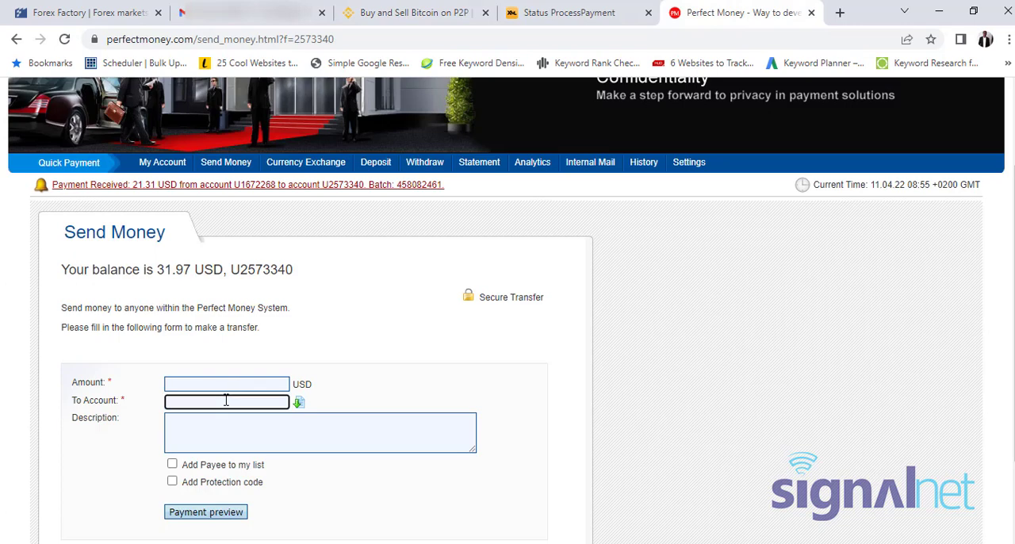
pyautogui.write('U2732257')
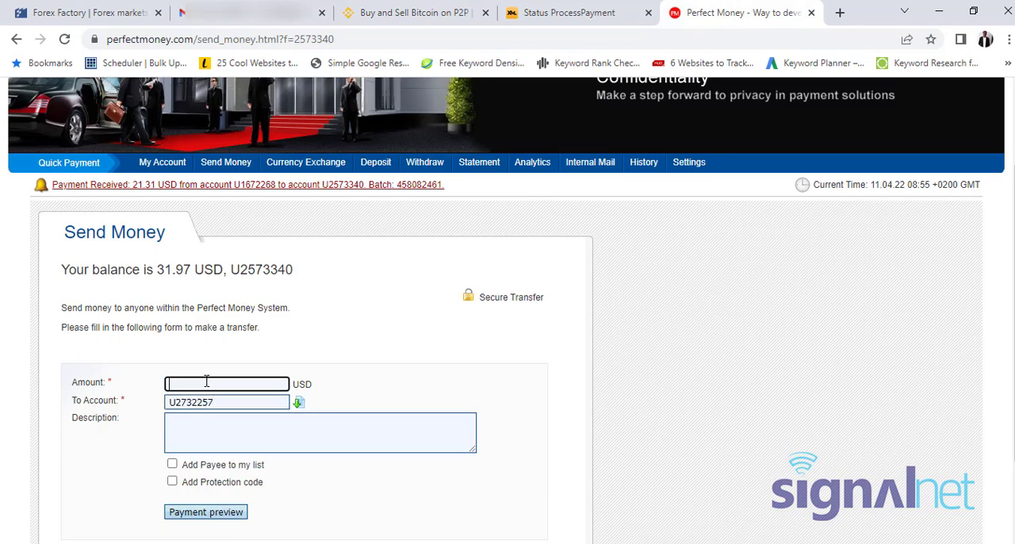
pyautogui.write('80')
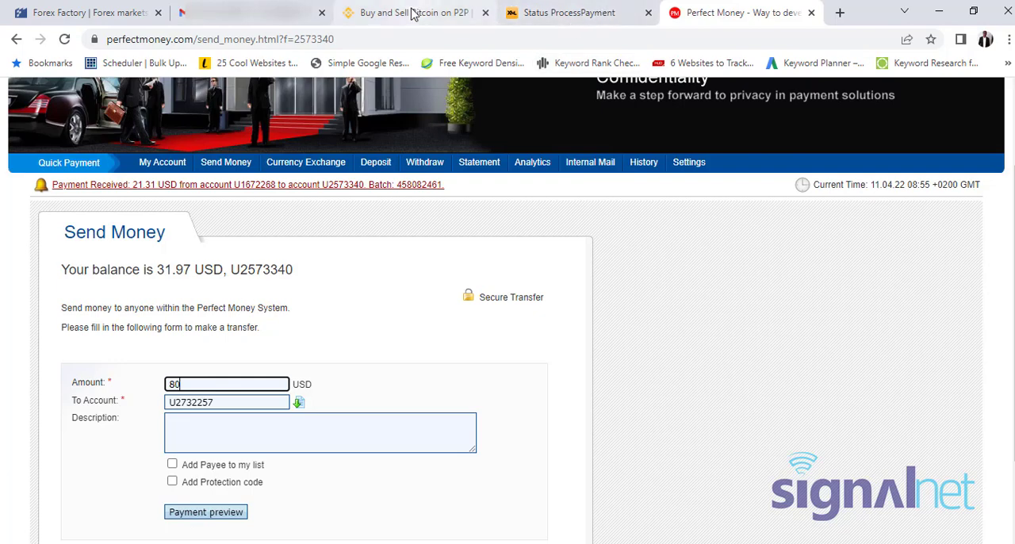
pyautogui.click(412, 12)
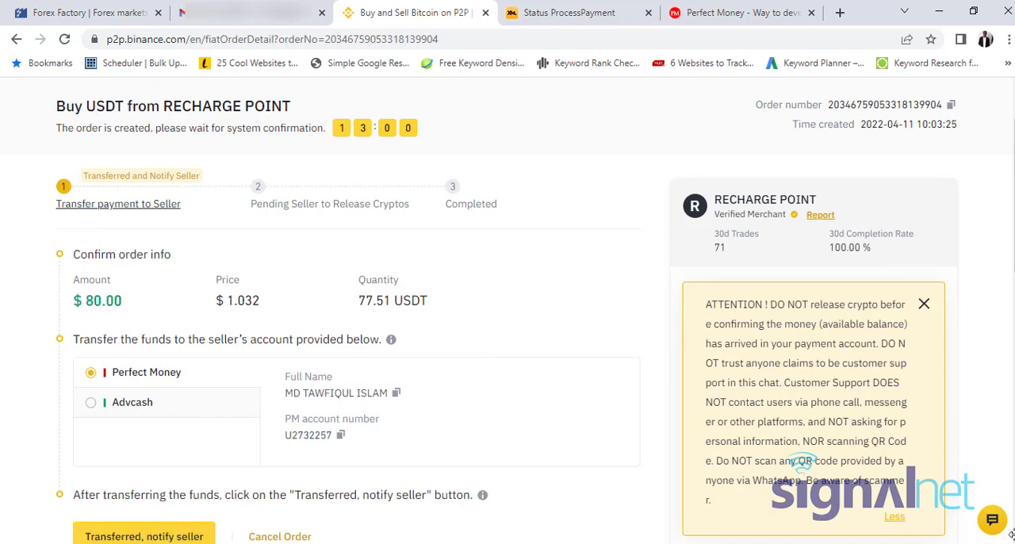
# Step: Recheck the order's amount and seller account, then return to the Perfect Money form
pyautogui.scroll(-3)
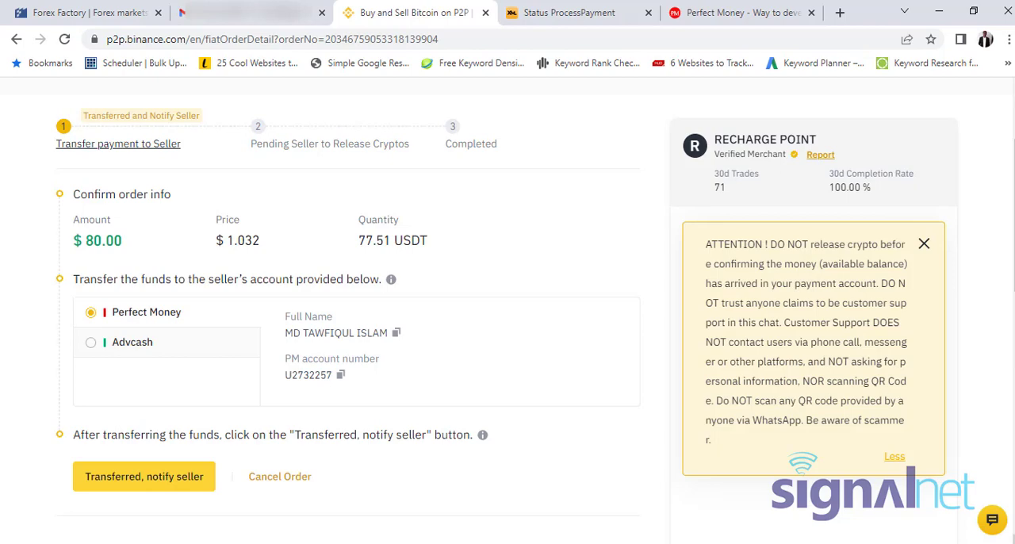
pyautogui.moveTo(796, 84)
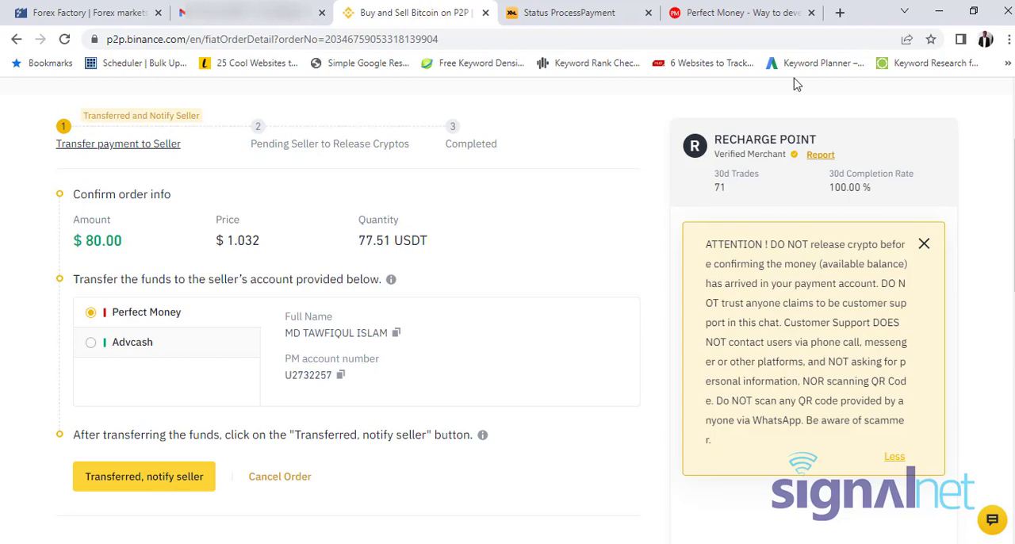
pyautogui.click(739, 13)
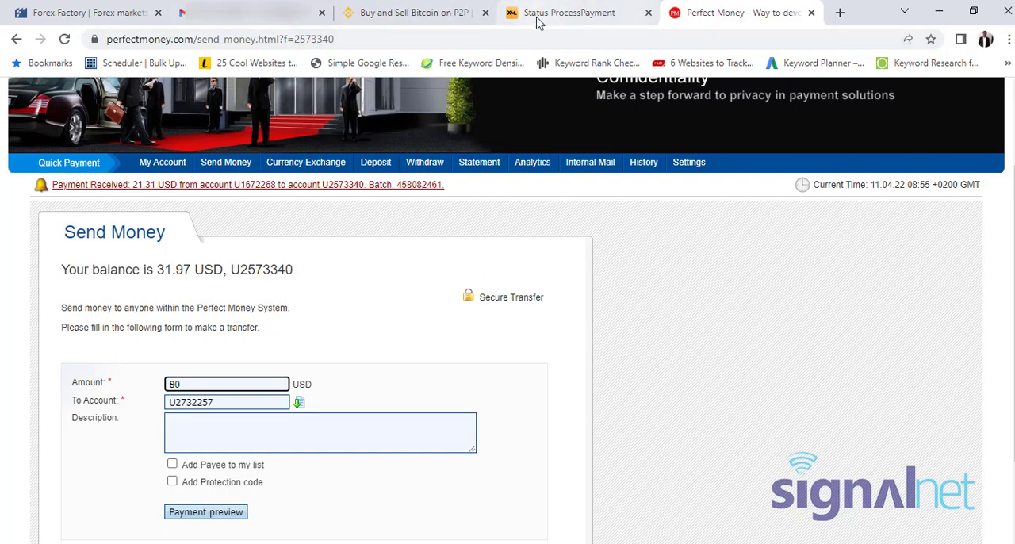
pyautogui.click(412, 13)
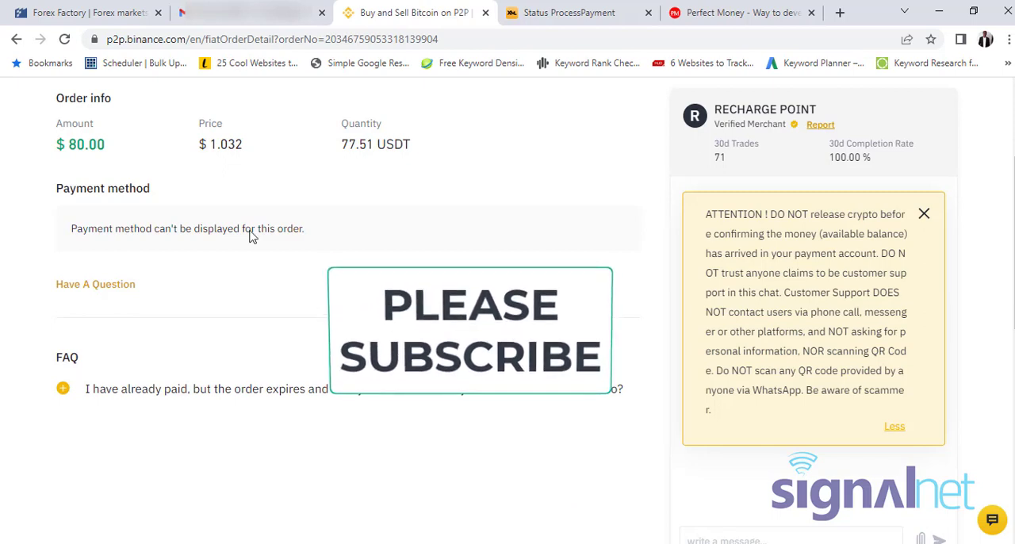
pyautogui.moveTo(462, 92)
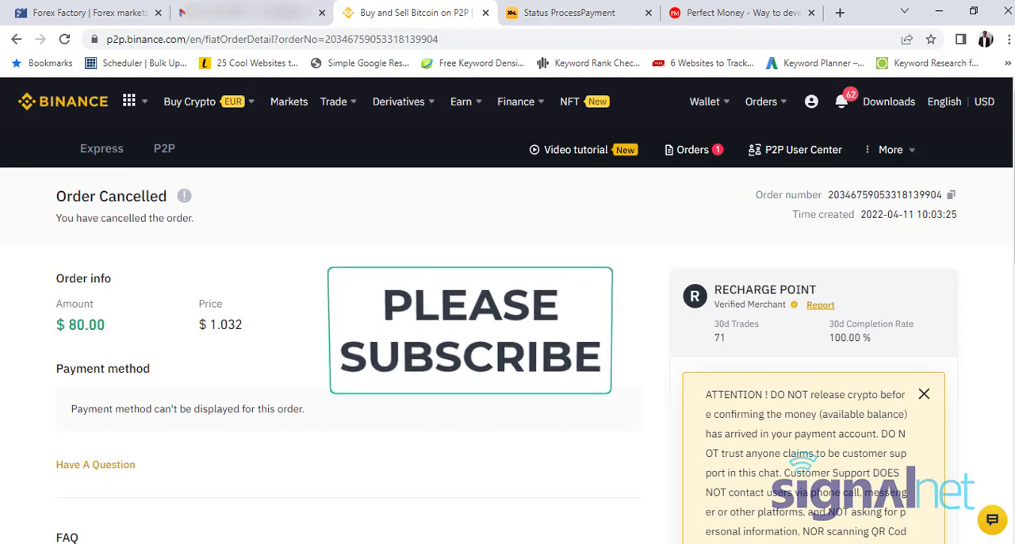
pyautogui.moveTo(492, 504)
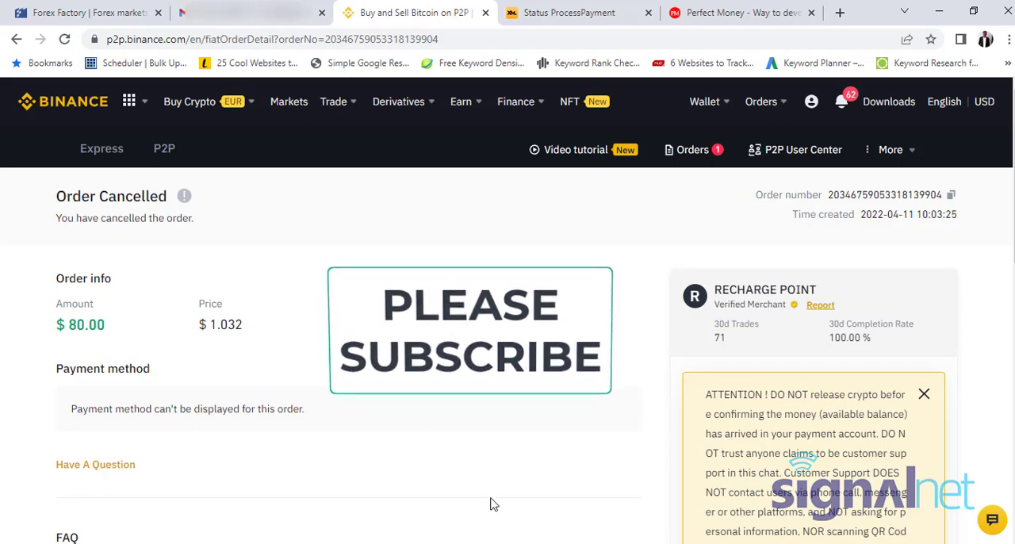
pyautogui.moveTo(489, 514)
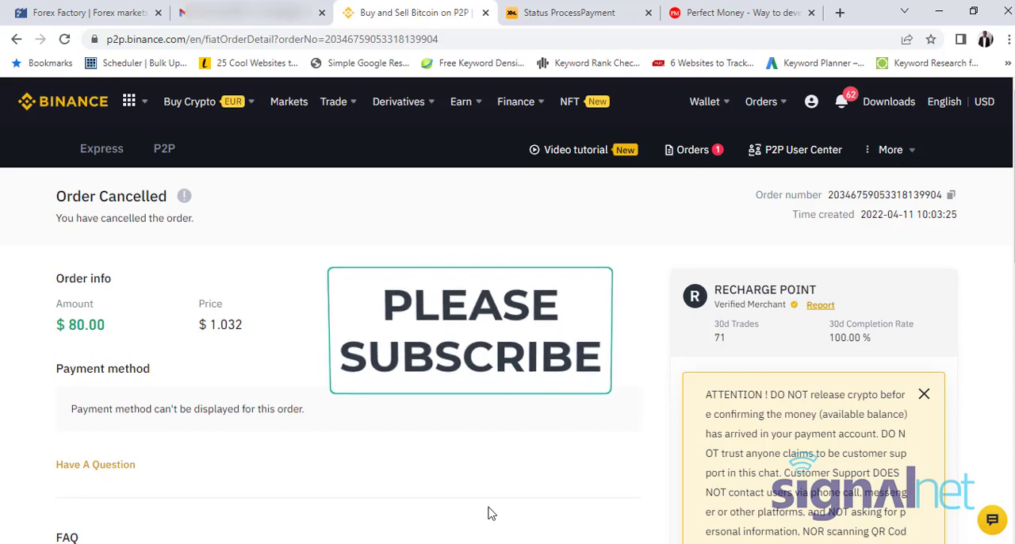